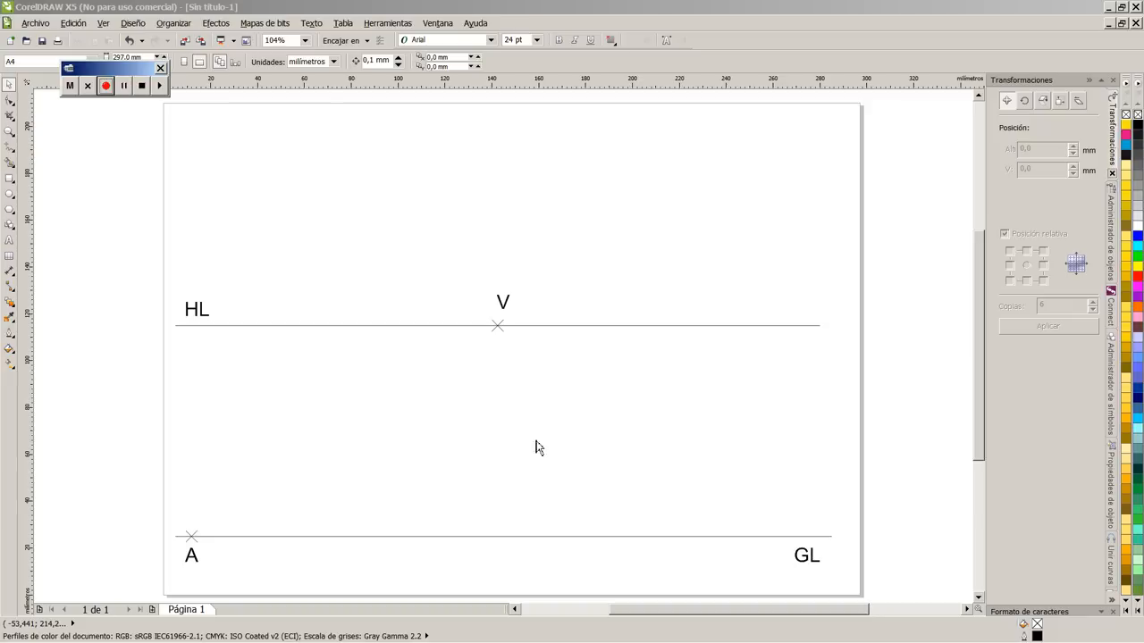
pyautogui.moveTo(551, 419)
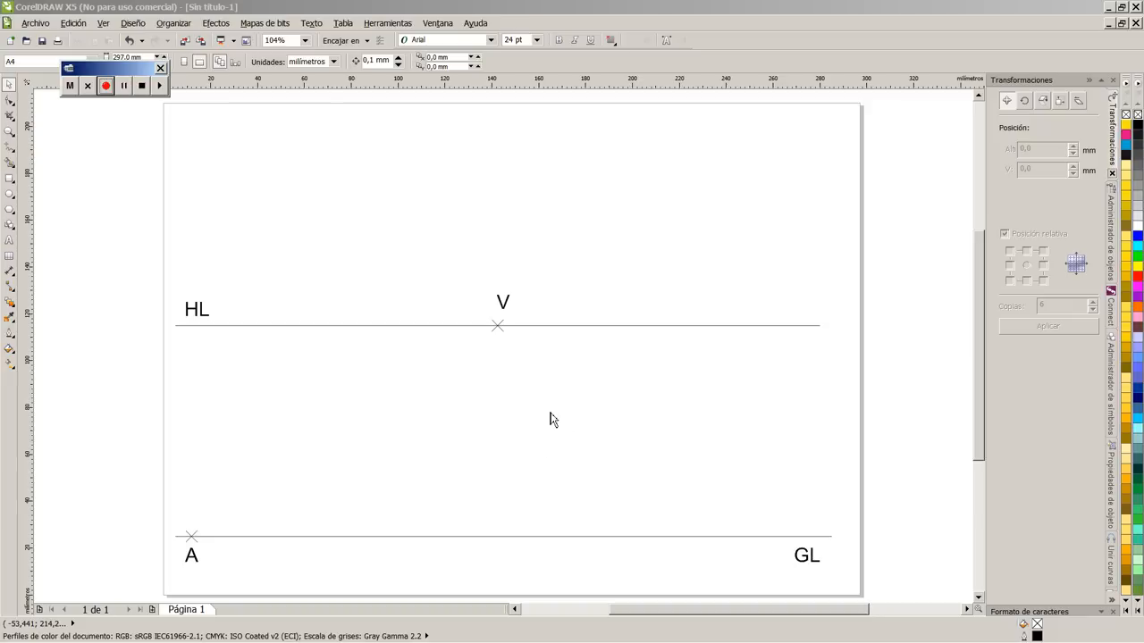
pyautogui.moveTo(558, 413)
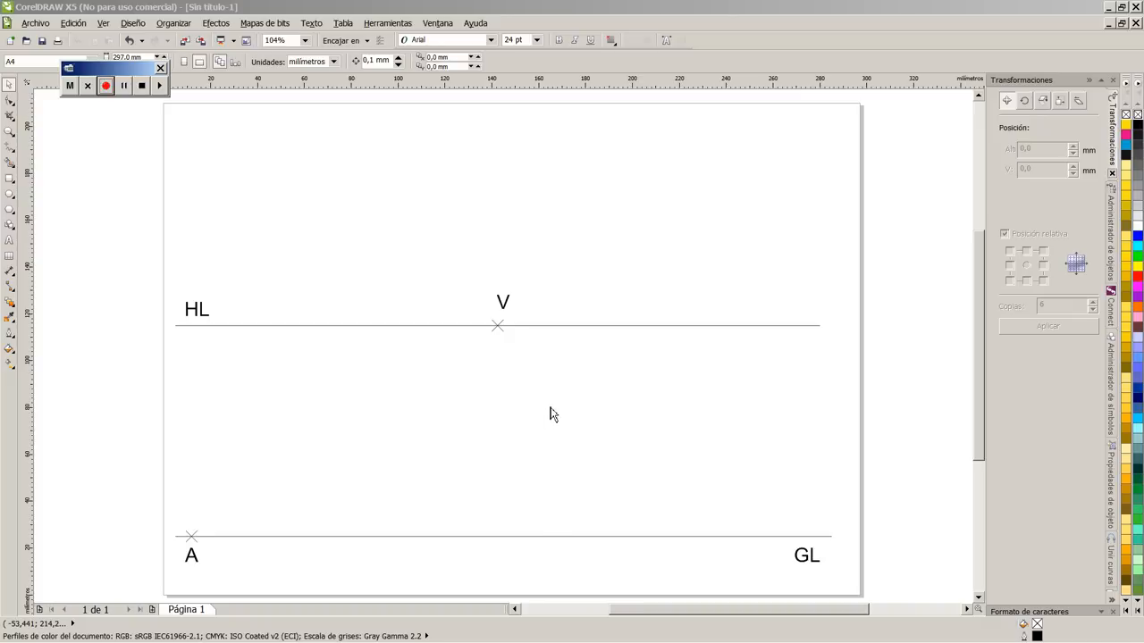
pyautogui.moveTo(548, 416)
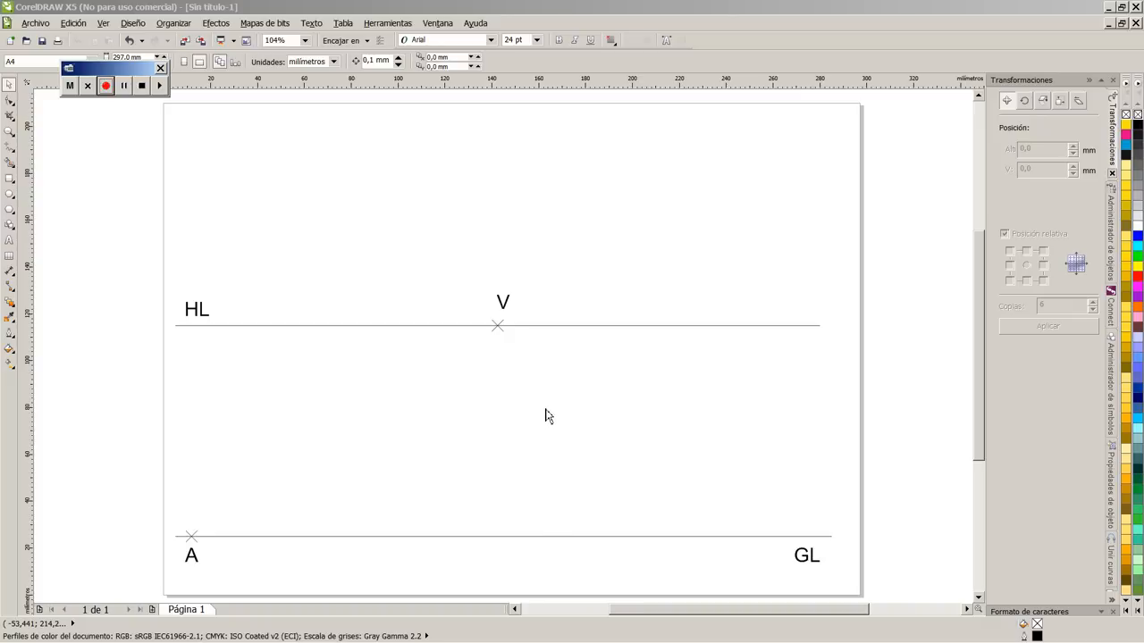
pyautogui.moveTo(509, 403)
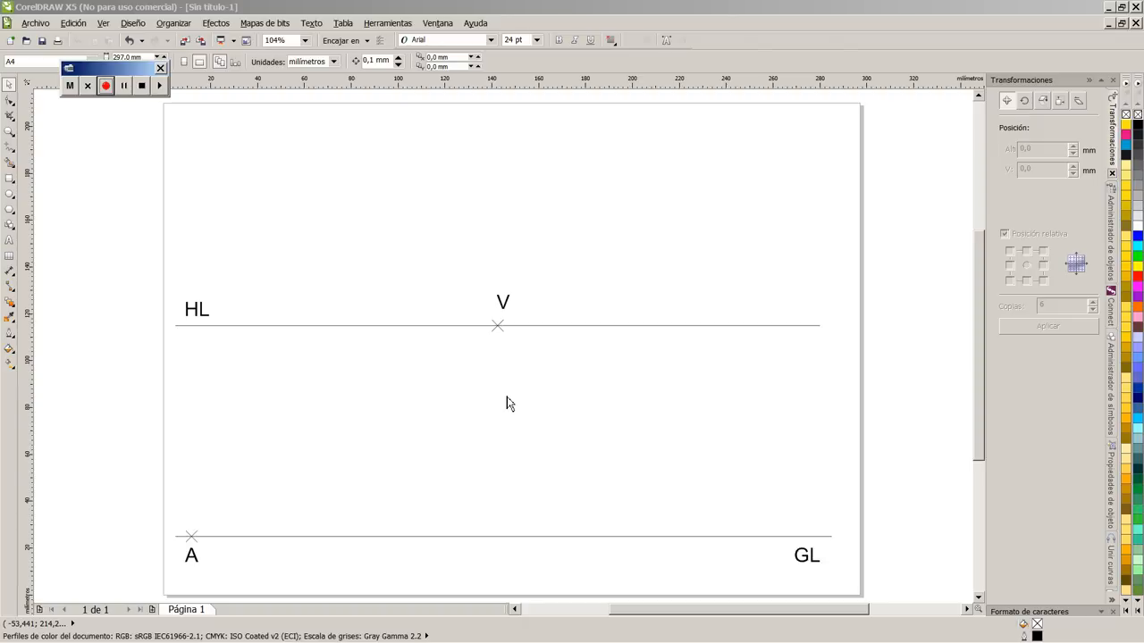
# Copy the A marker using a 20 mm offset in Transformations > Position.
pyautogui.click(106, 85)
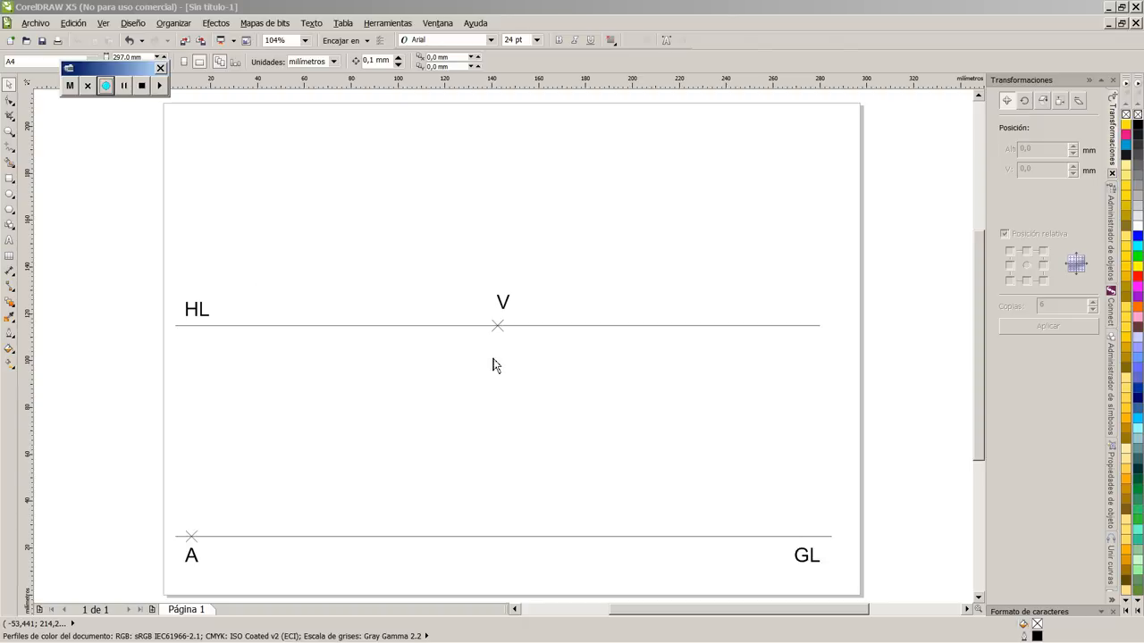
pyautogui.moveTo(467, 337)
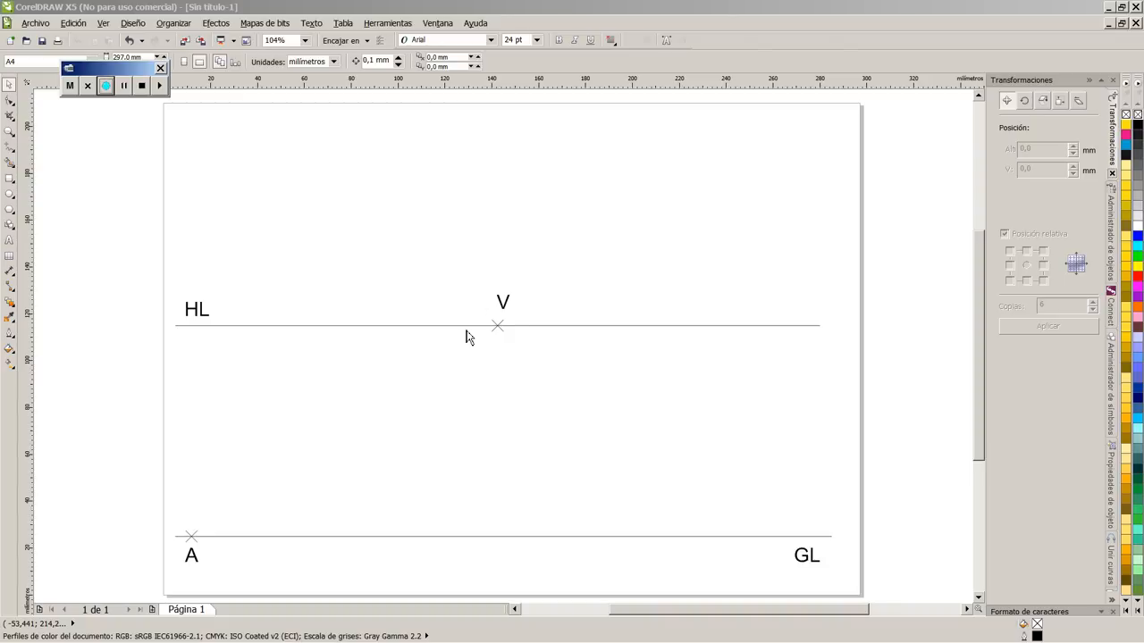
pyautogui.moveTo(427, 397)
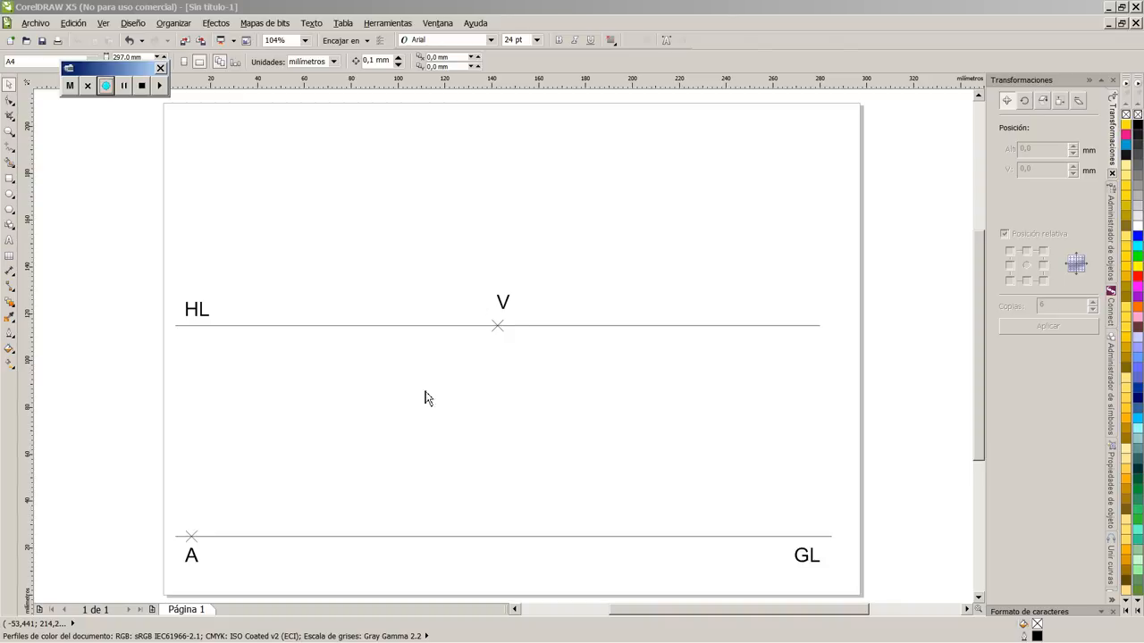
pyautogui.moveTo(212, 543)
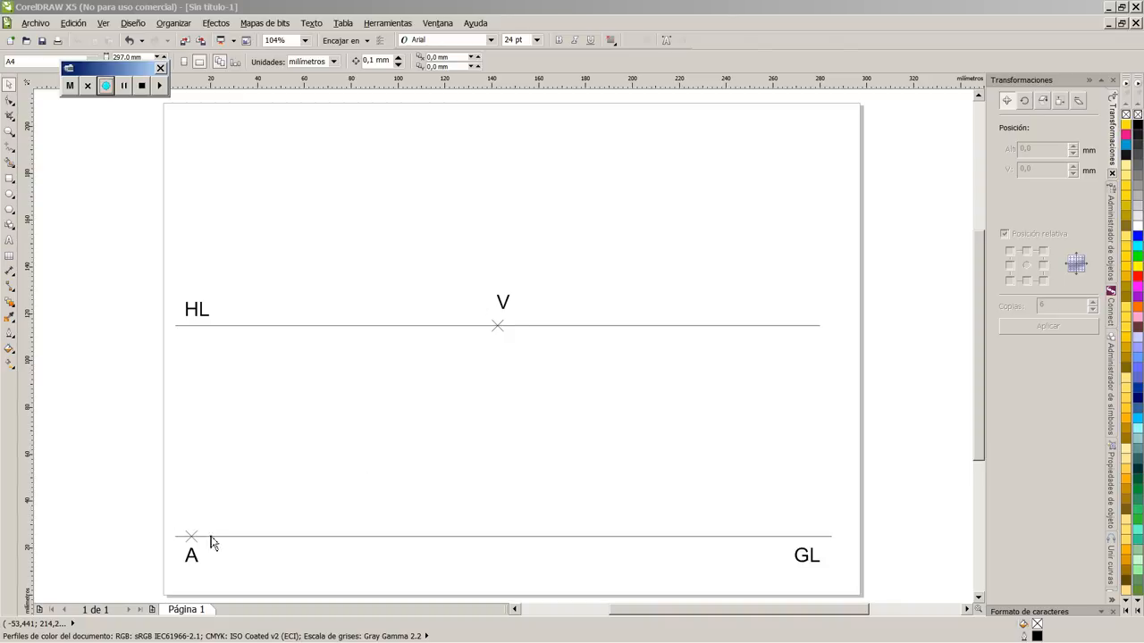
pyautogui.moveTo(204, 561)
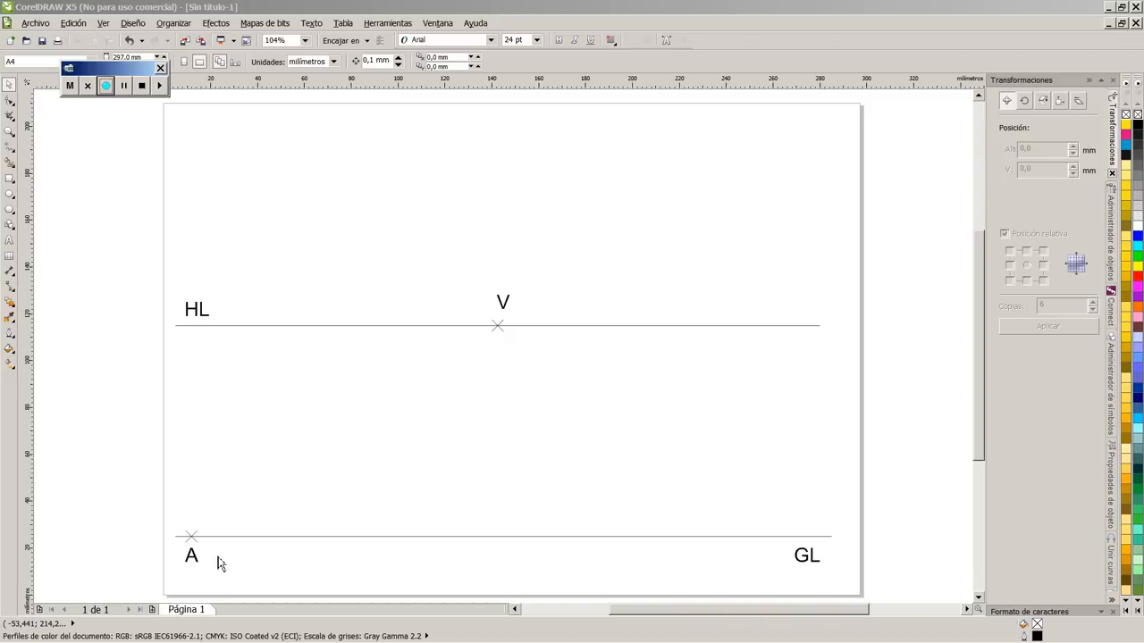
pyautogui.moveTo(168, 343)
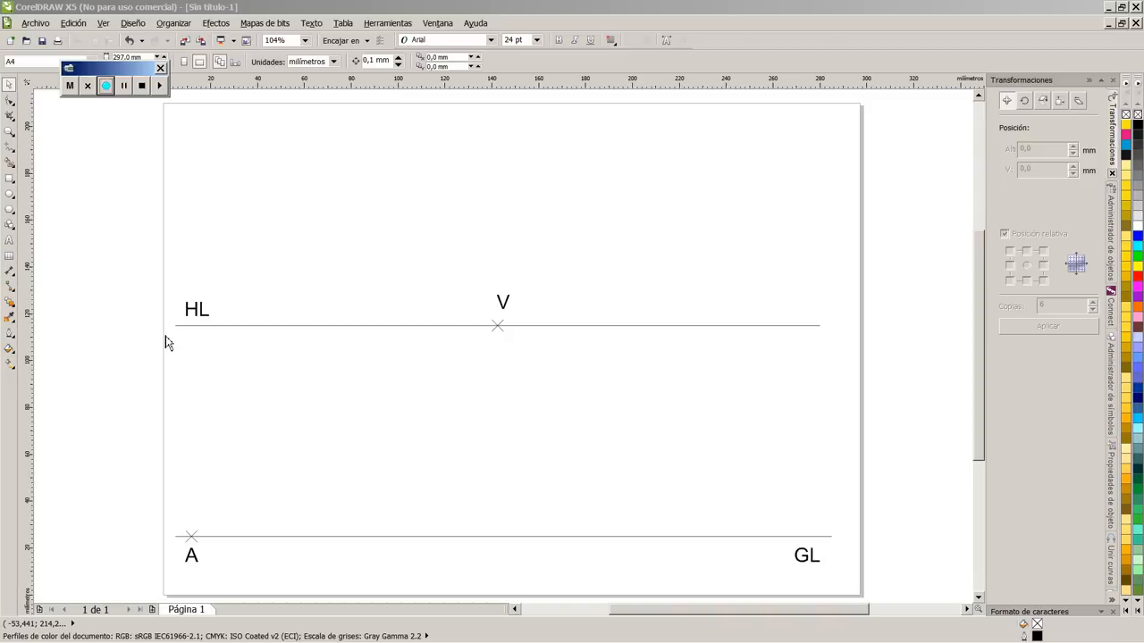
pyautogui.moveTo(334, 339)
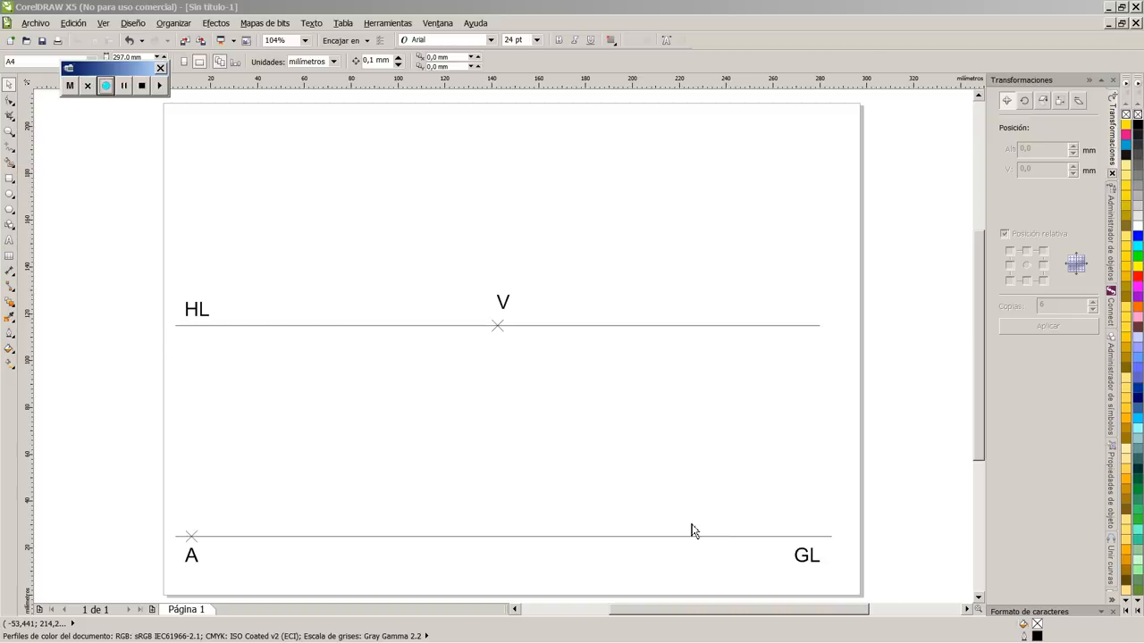
pyautogui.moveTo(709, 541)
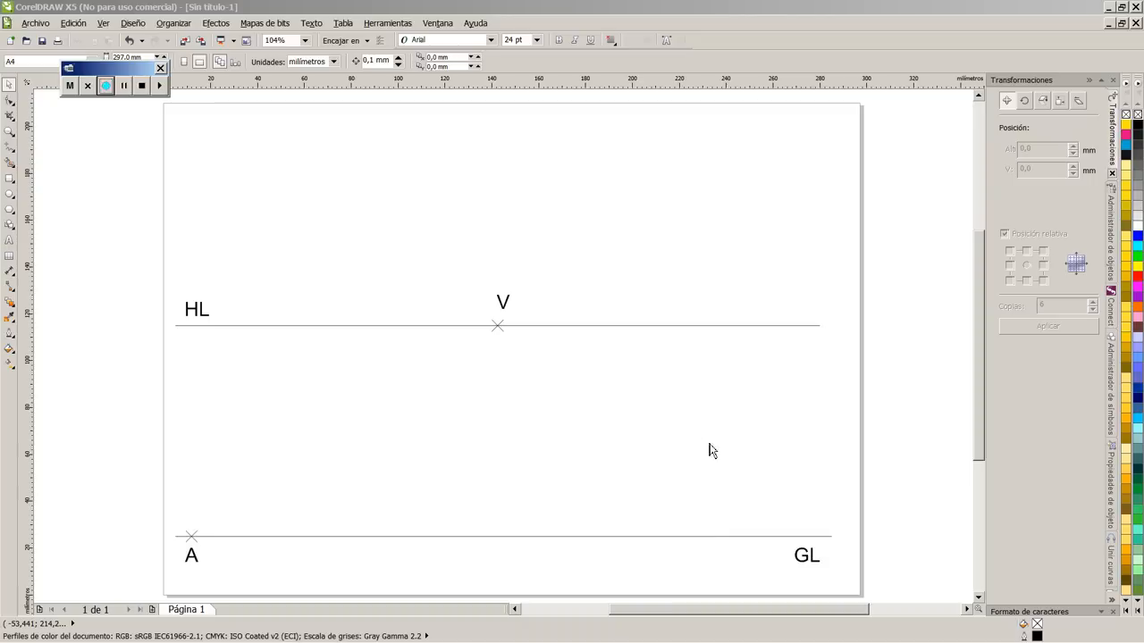
pyautogui.moveTo(211, 552)
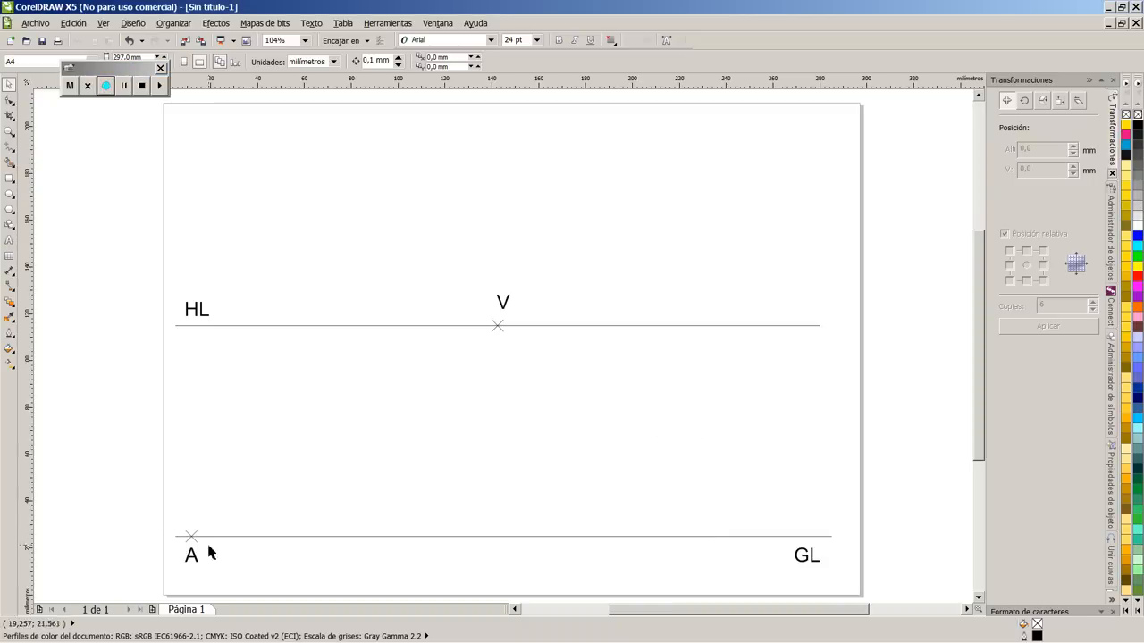
pyautogui.click(190, 536)
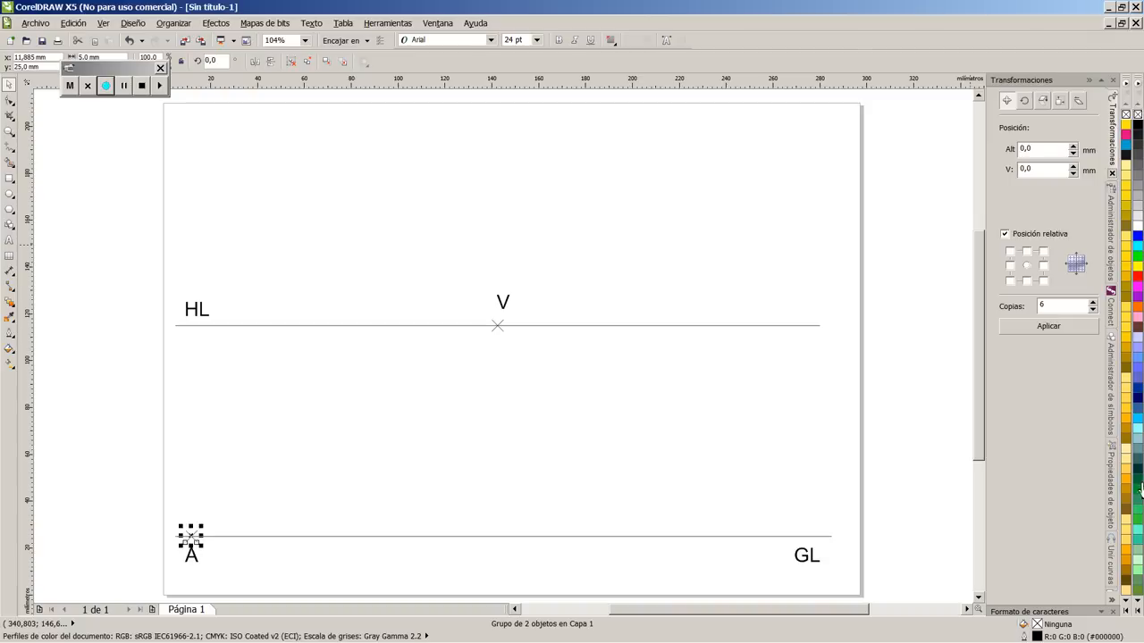
pyautogui.moveTo(1084, 138)
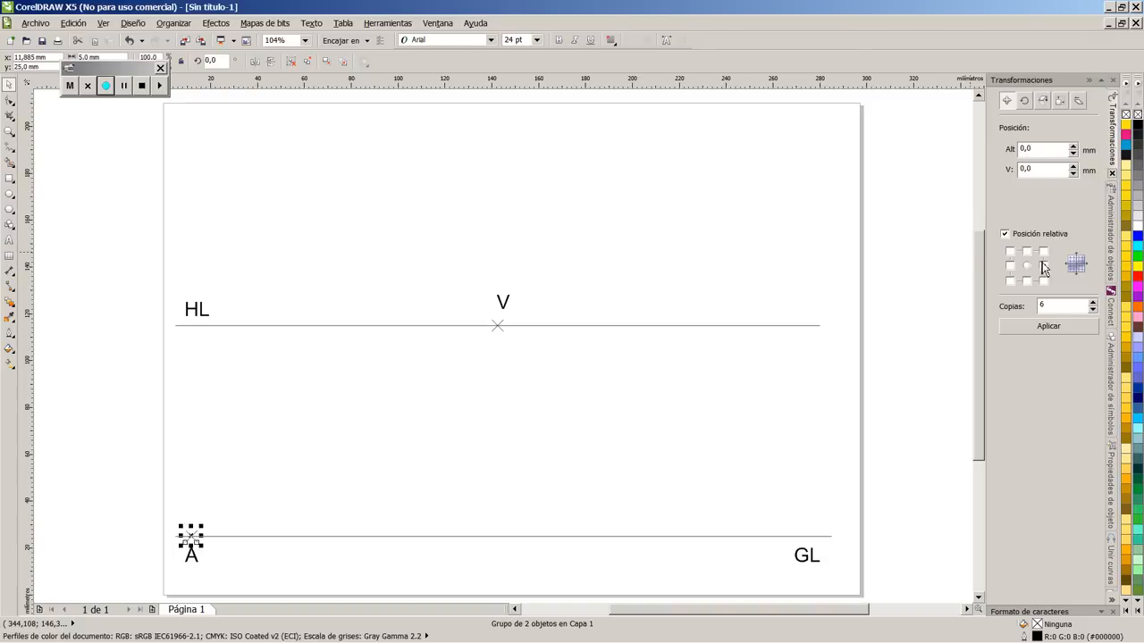
pyautogui.click(1041, 149)
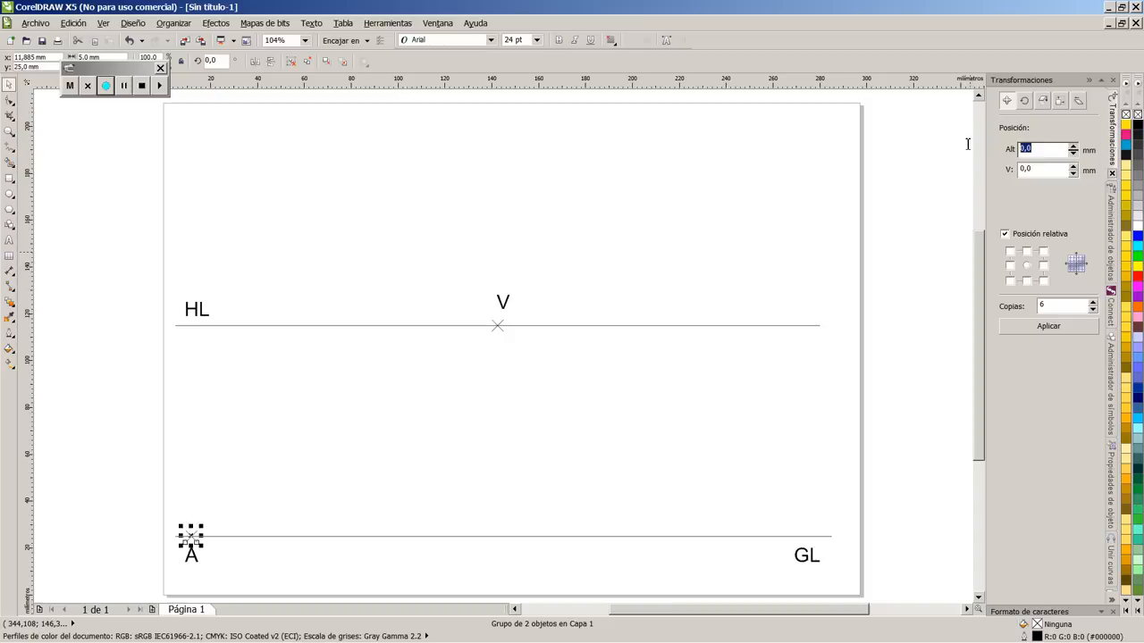
pyautogui.click(1041, 169)
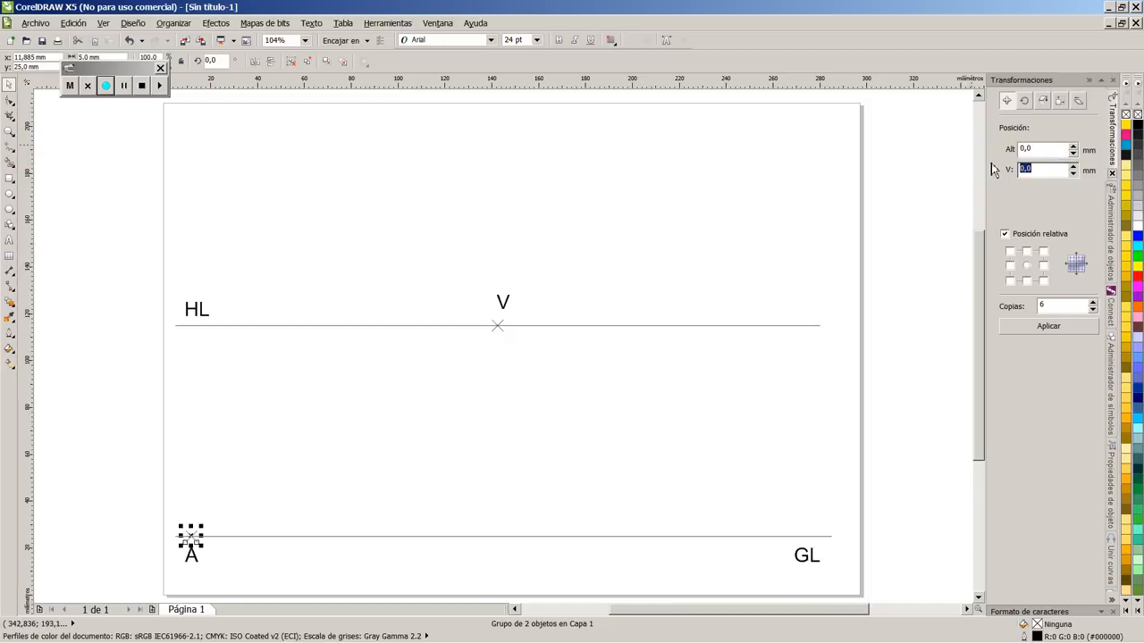
pyautogui.write('20')
pyautogui.click(1064, 306)
pyautogui.write('10')
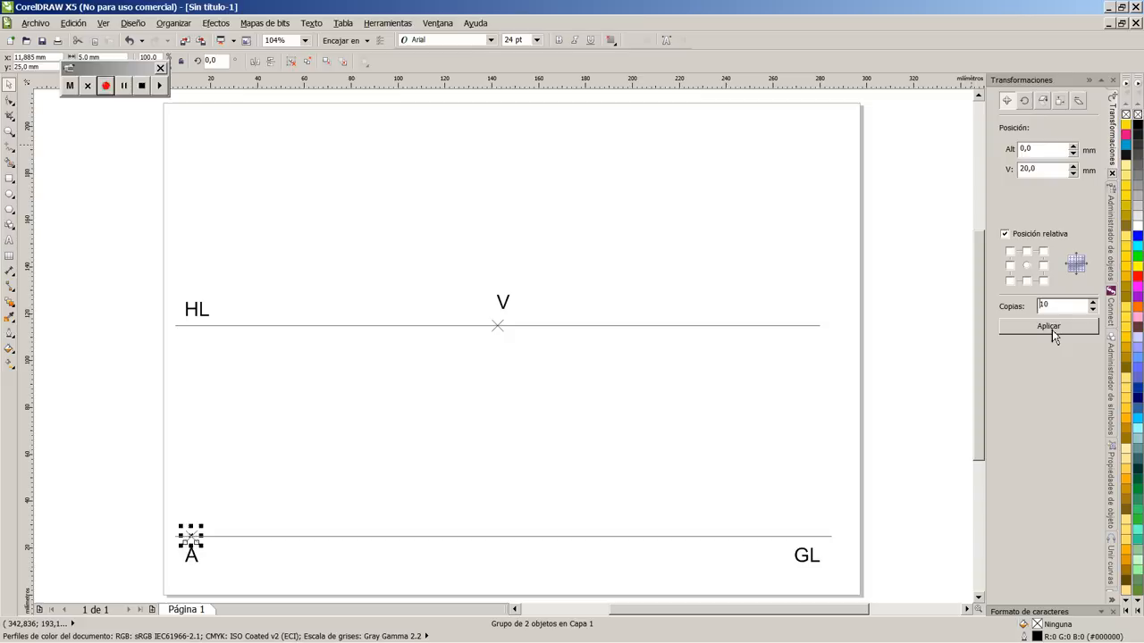
pyautogui.click(1048, 326)
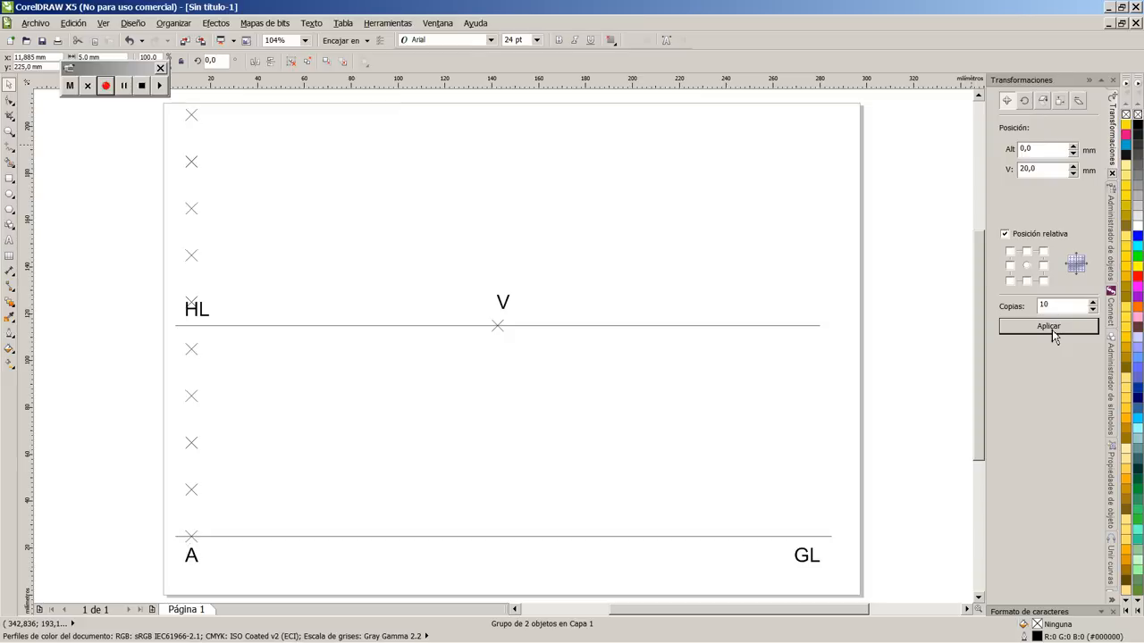
# Undo the vertical column of copies and apply 12 copies horizontally along the ground line.
pyautogui.click(1048, 326)
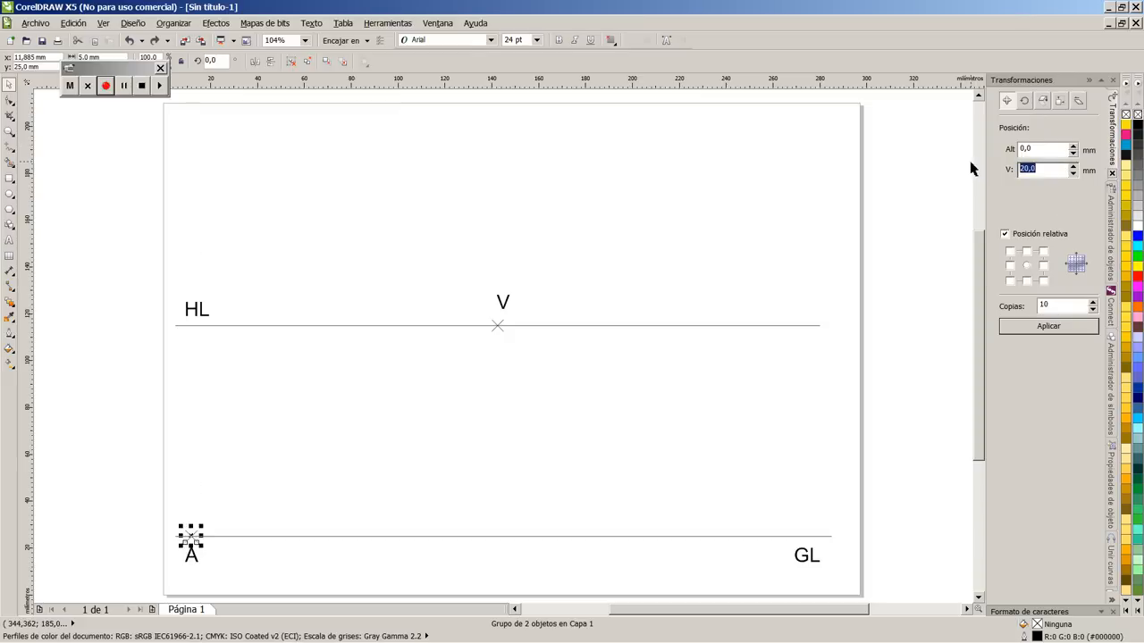
pyautogui.click(1041, 148)
pyautogui.write('20')
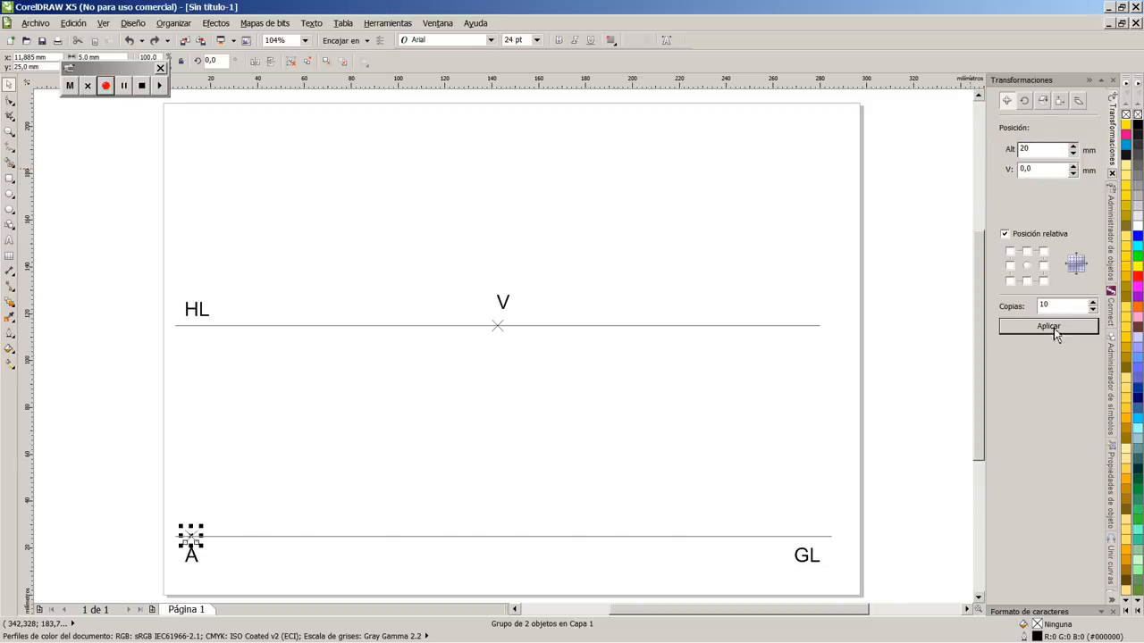
pyautogui.click(1048, 326)
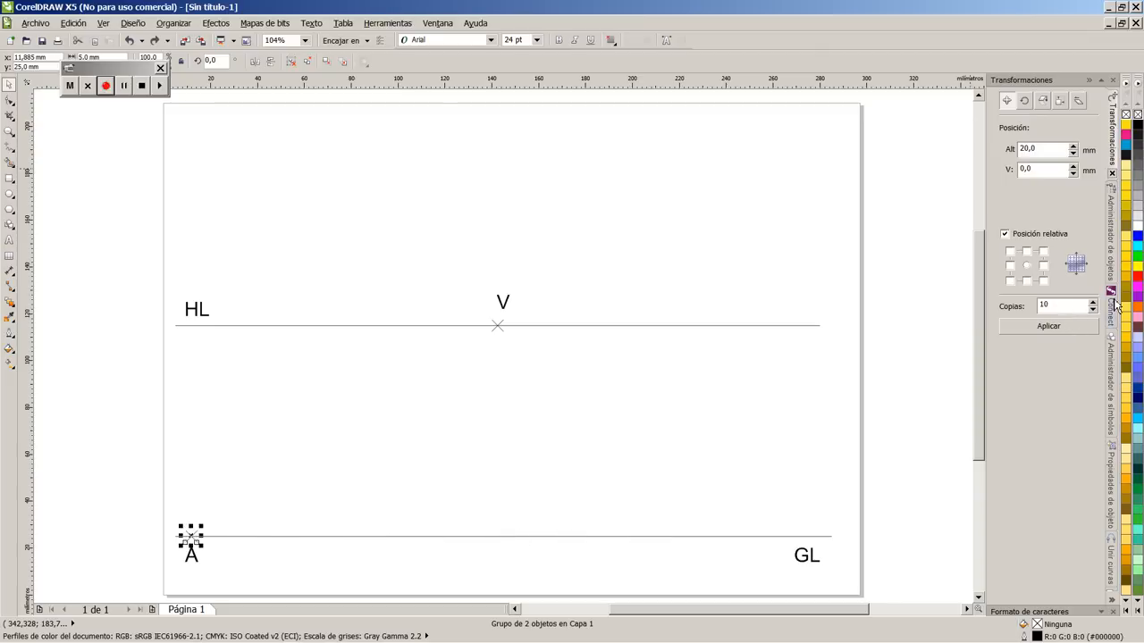
pyautogui.click(1073, 303)
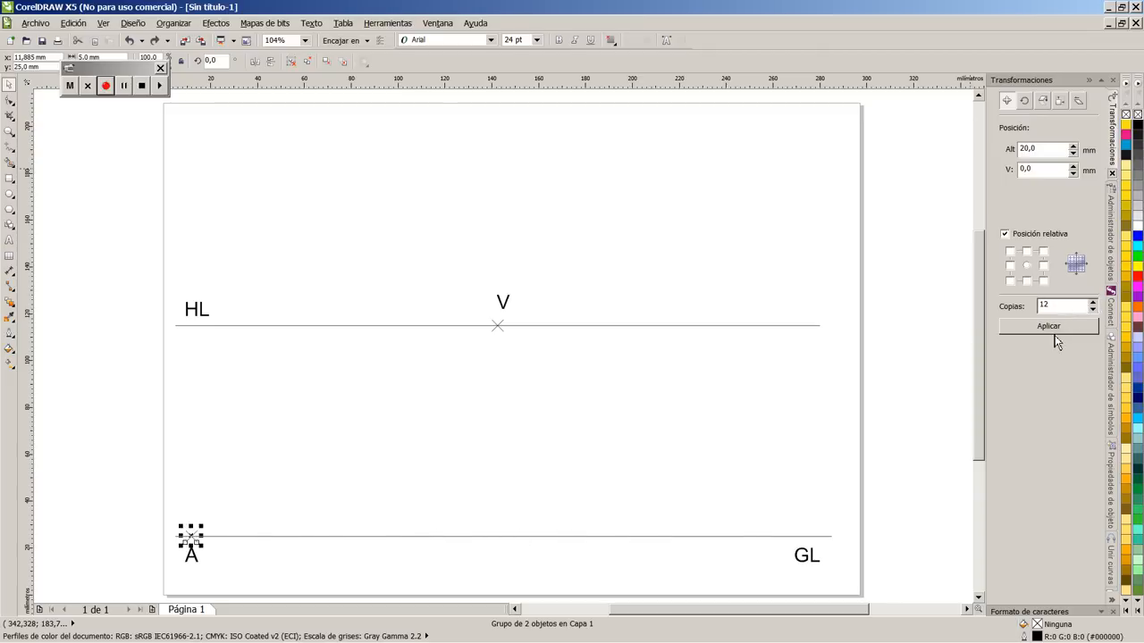
pyautogui.click(1048, 325)
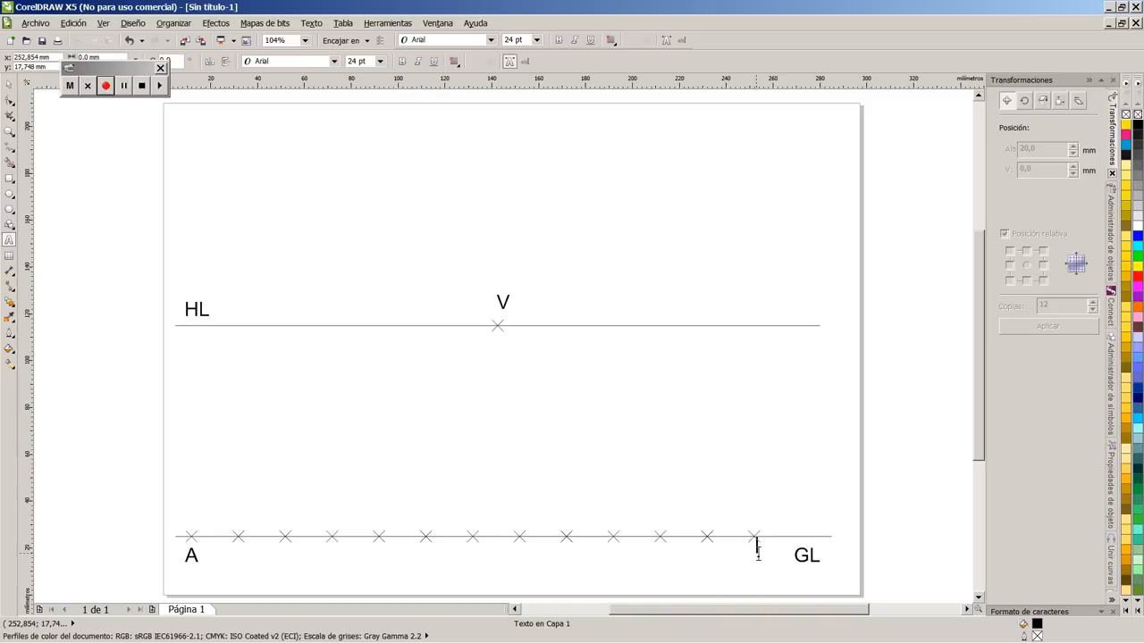
# Type the label B beneath the final marker on the ground line.
pyautogui.write('Bl')
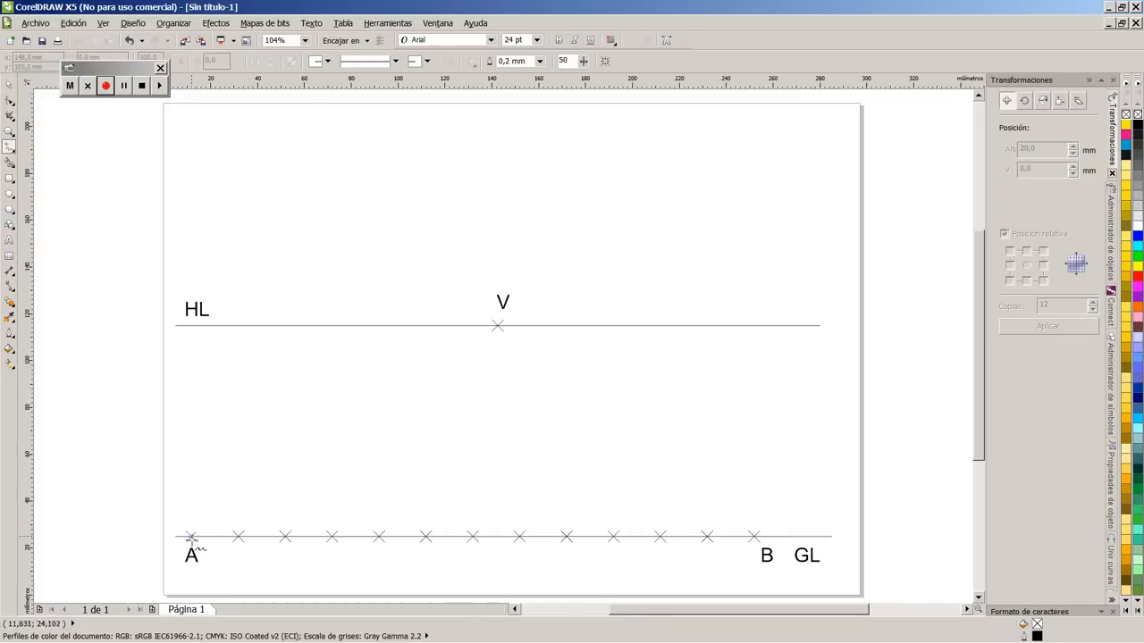
# Draw lines from point A and the successive ground-line markers to vanishing point V.
pyautogui.moveTo(191, 537); pyautogui.dragTo(498, 325)
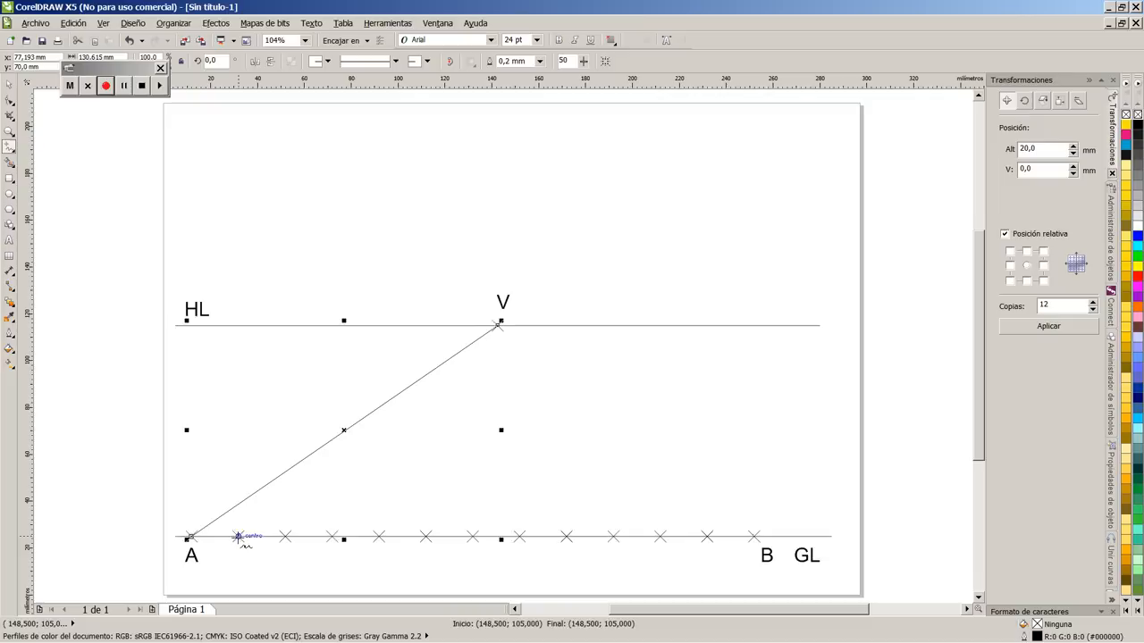
pyautogui.moveTo(191, 536); pyautogui.dragTo(499, 324)
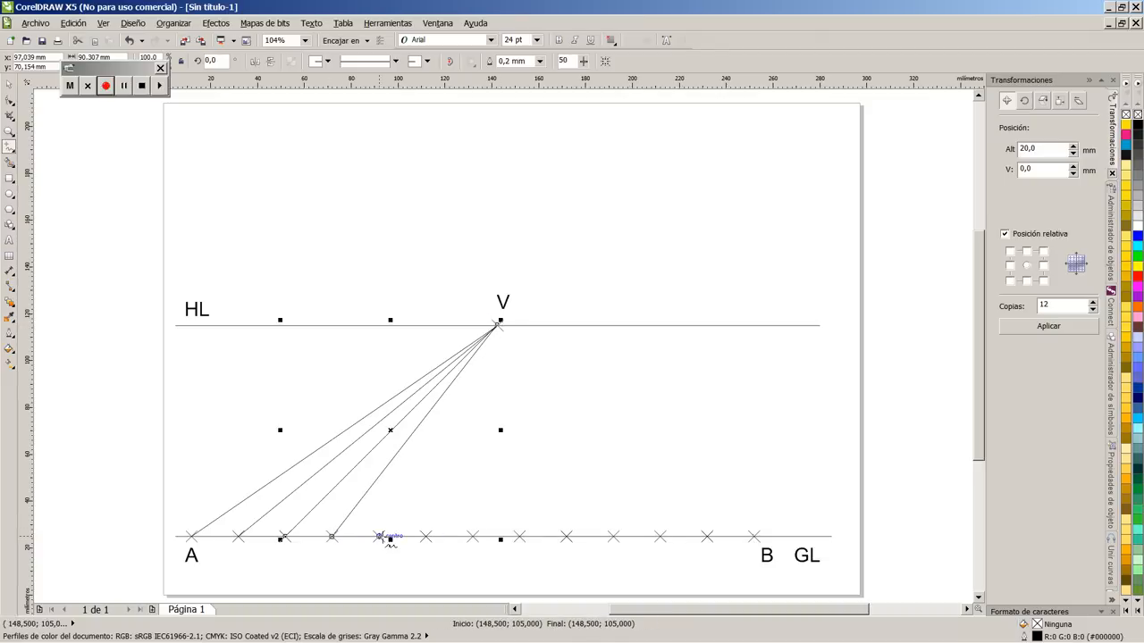
pyautogui.moveTo(379, 537); pyautogui.dragTo(496, 325)
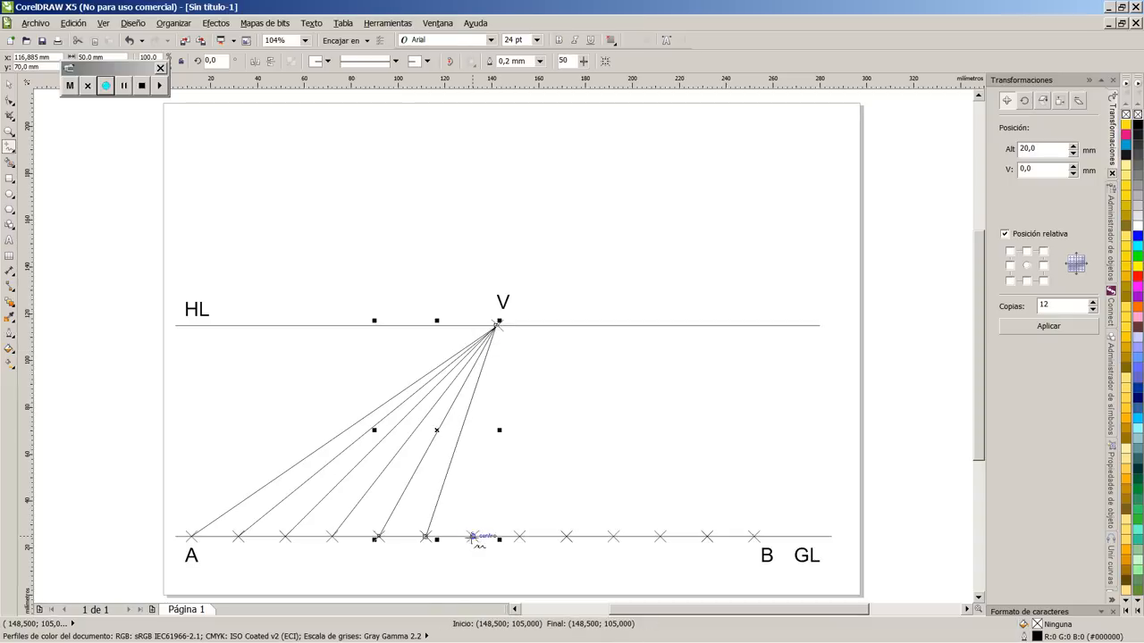
pyautogui.moveTo(473, 538); pyautogui.dragTo(496, 327)
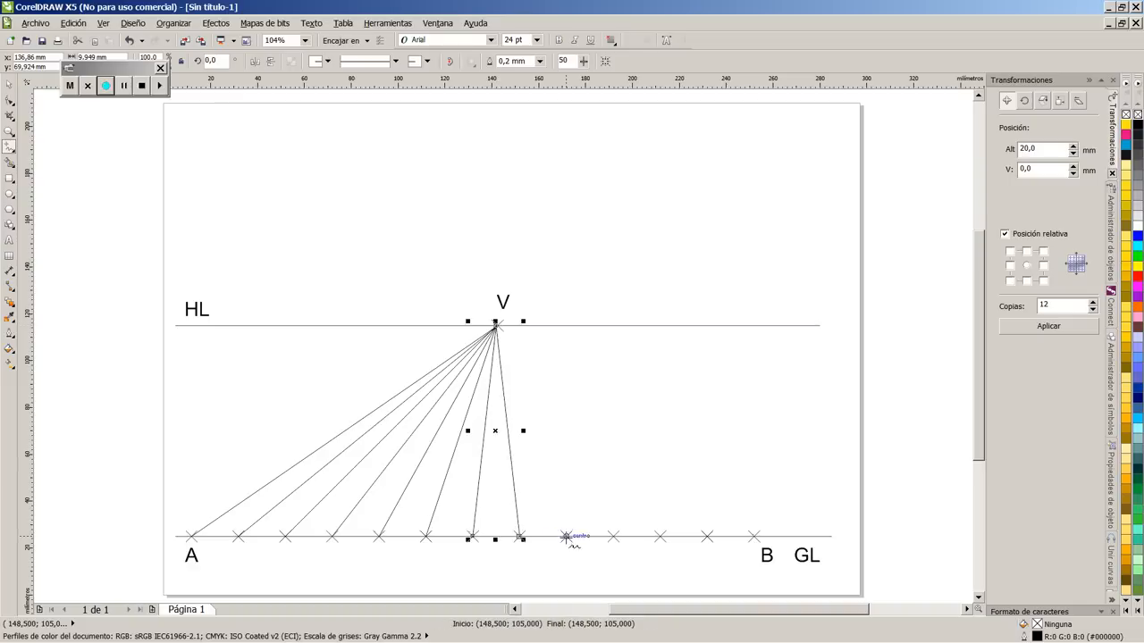
pyautogui.moveTo(567, 539); pyautogui.dragTo(495, 326)
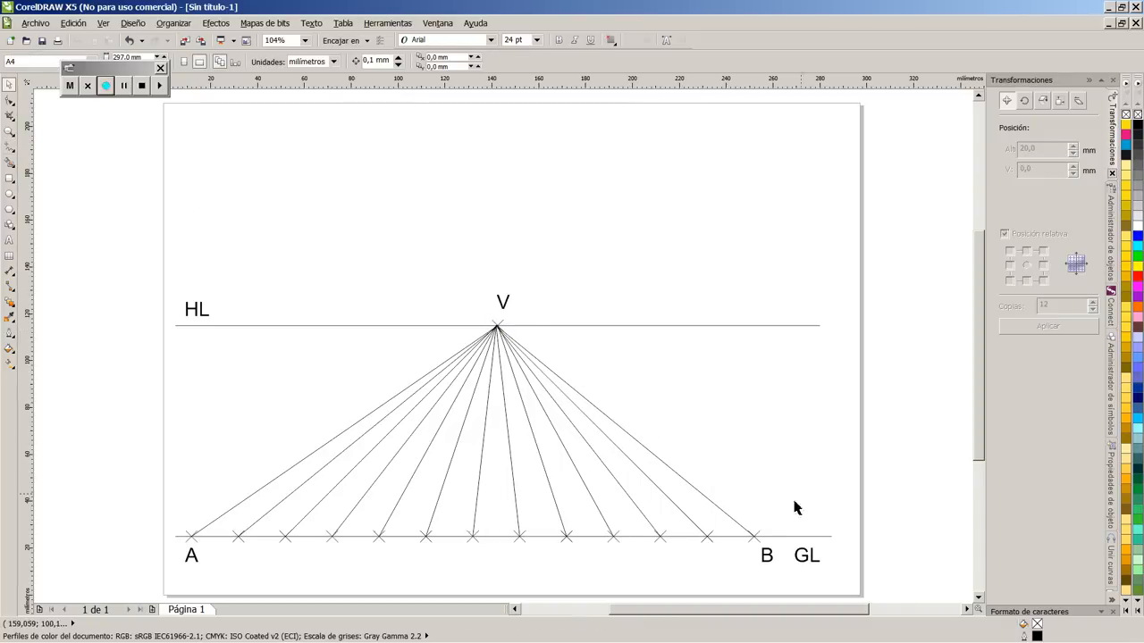
pyautogui.moveTo(362, 456)
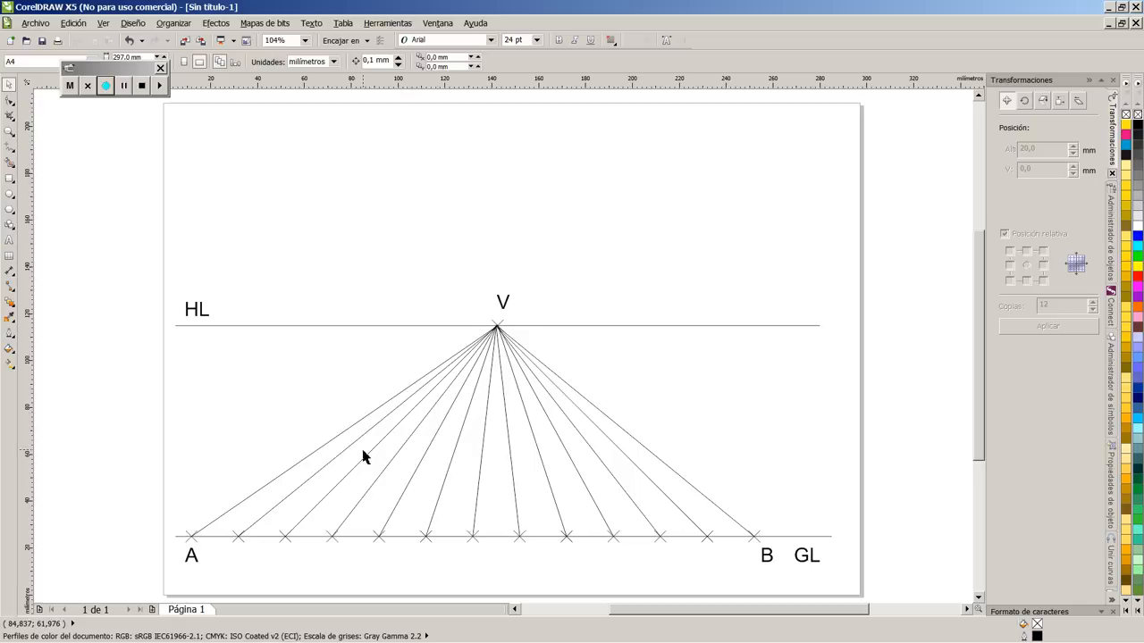
pyautogui.moveTo(239, 281)
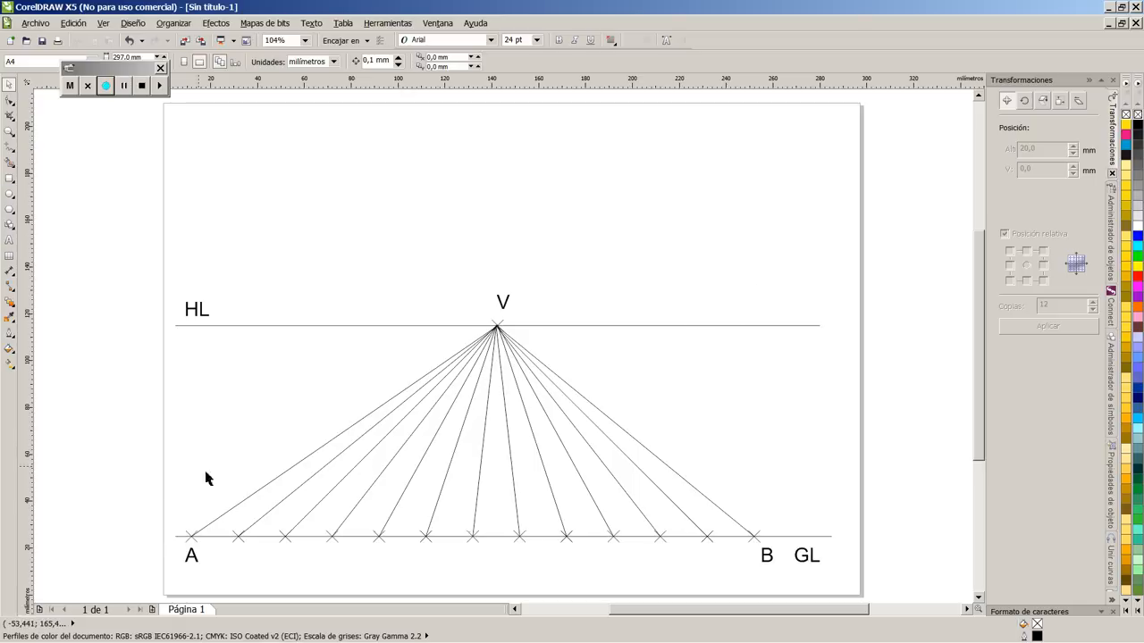
# Select the cross marker at point A to duplicate it for D.
pyautogui.click(191, 536)
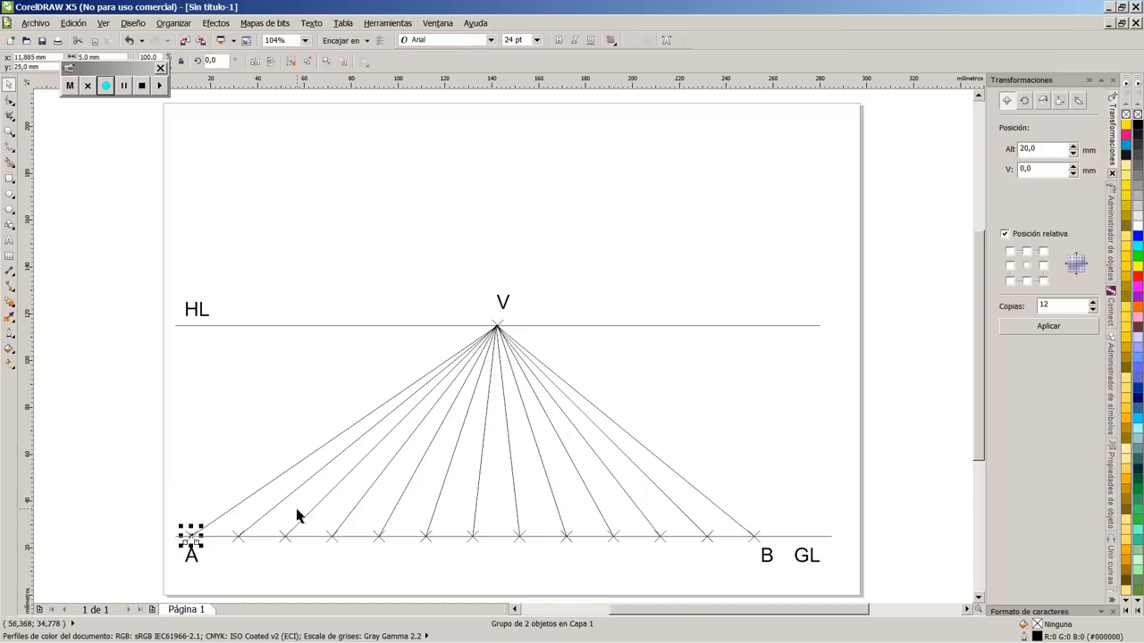
pyautogui.moveTo(312, 521)
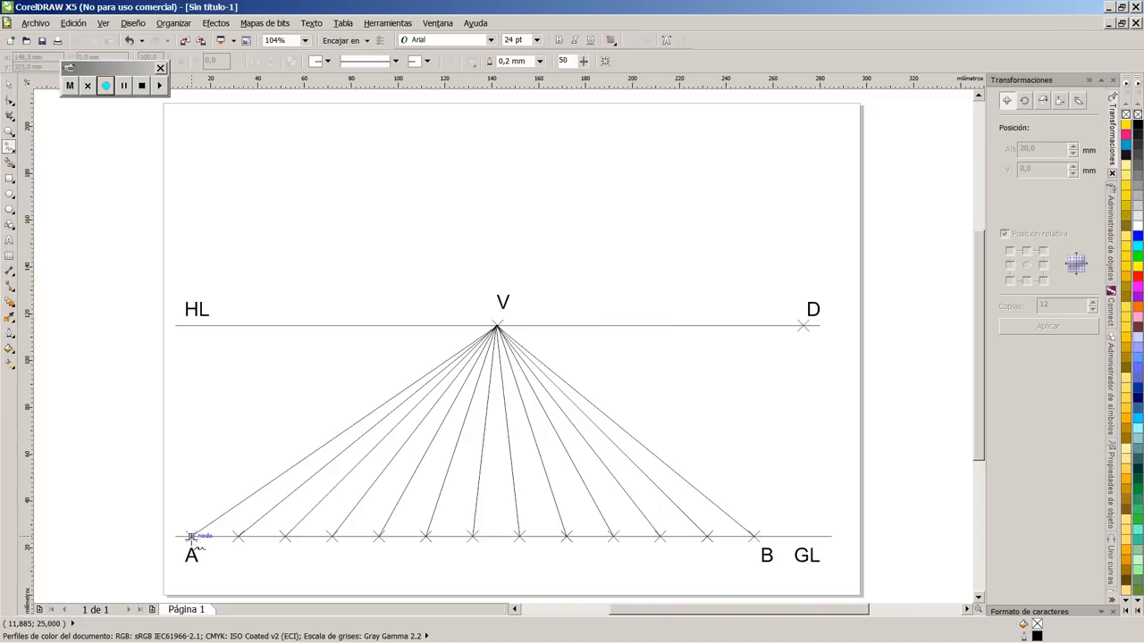
# Draw a snapped 2-point line from A on the ground line to D on the horizon.
pyautogui.moveTo(192, 536); pyautogui.dragTo(803, 326)
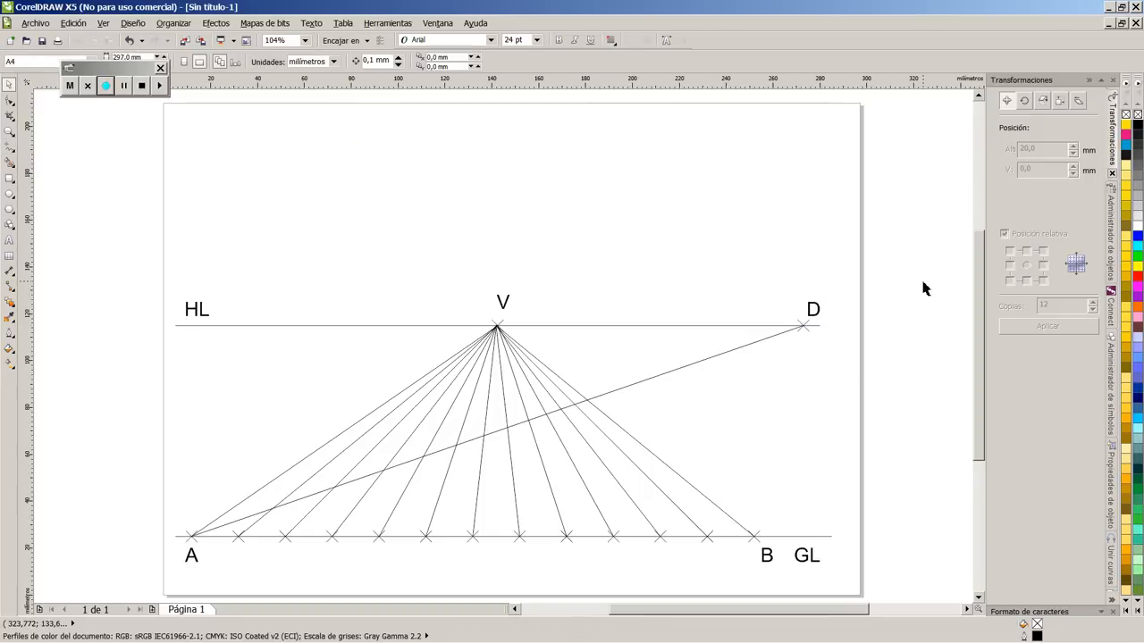
pyautogui.moveTo(884, 306)
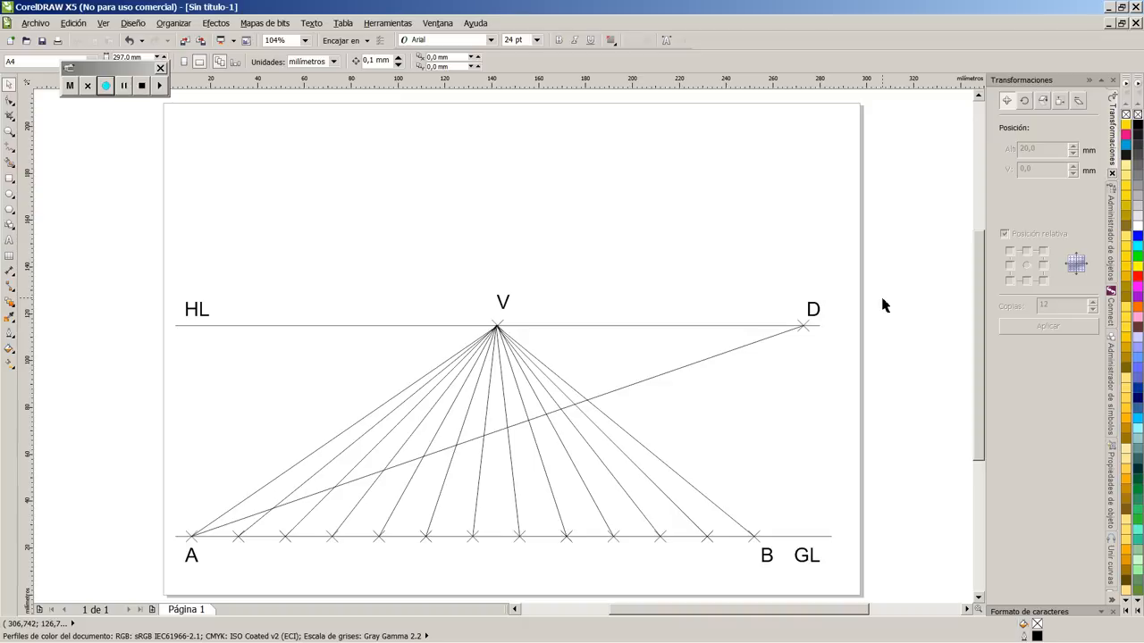
pyautogui.moveTo(864, 297)
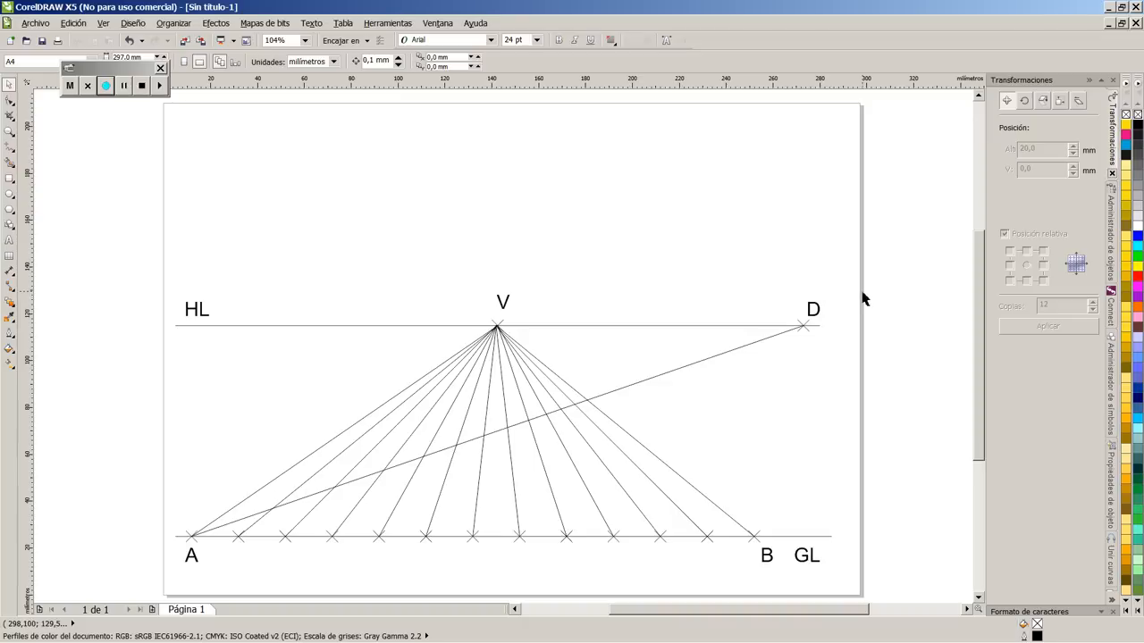
pyautogui.moveTo(522, 338)
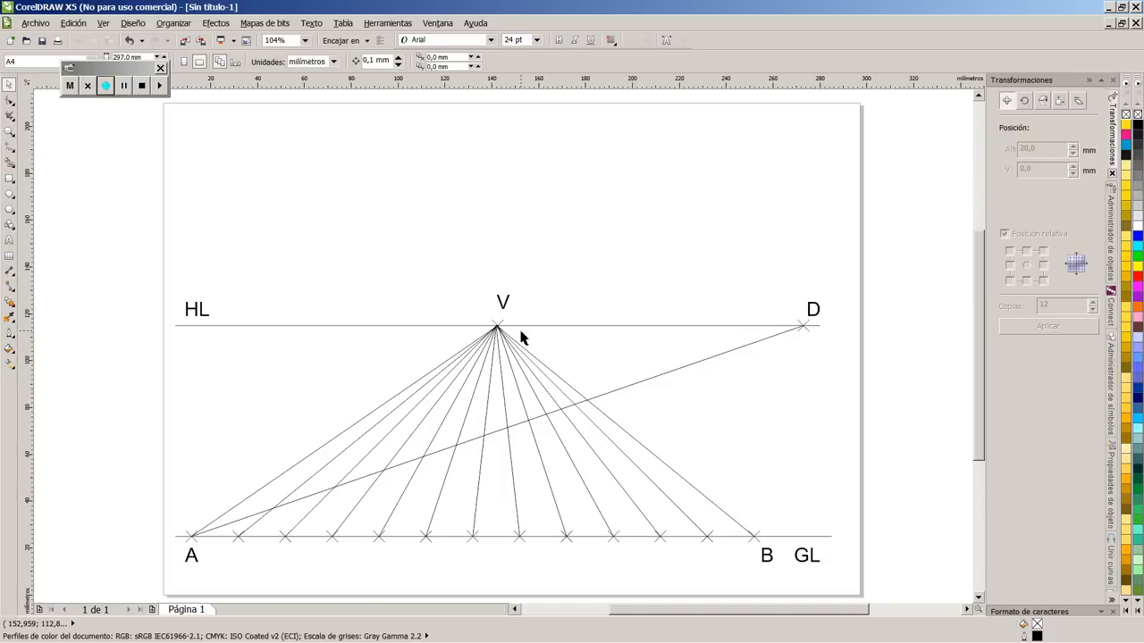
pyautogui.moveTo(518, 332)
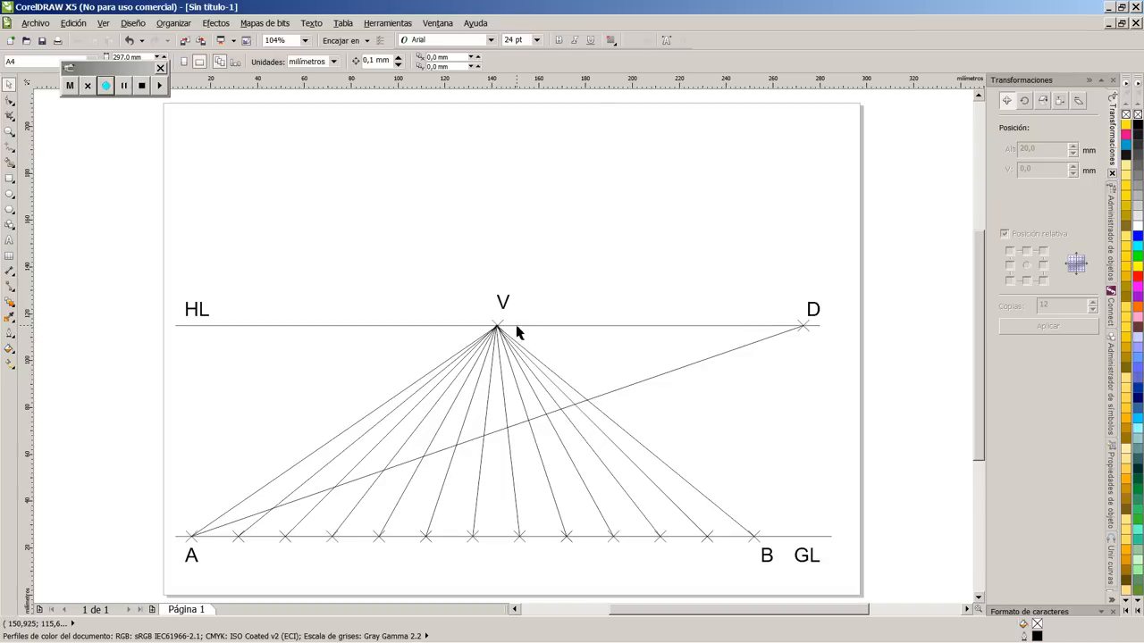
pyautogui.moveTo(606, 421)
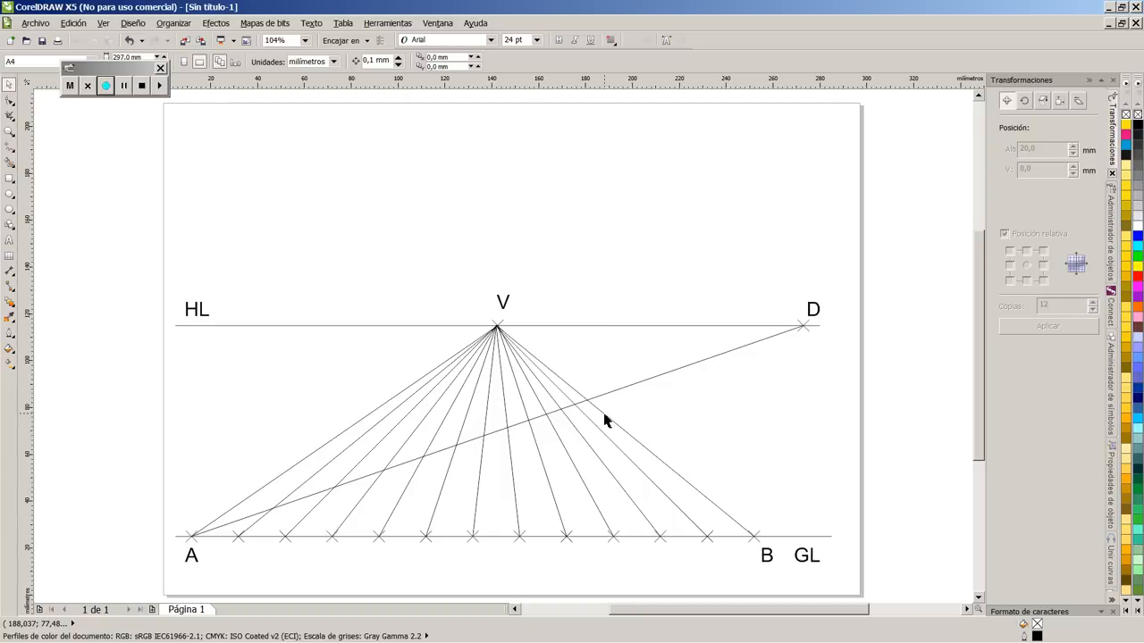
pyautogui.moveTo(786, 338)
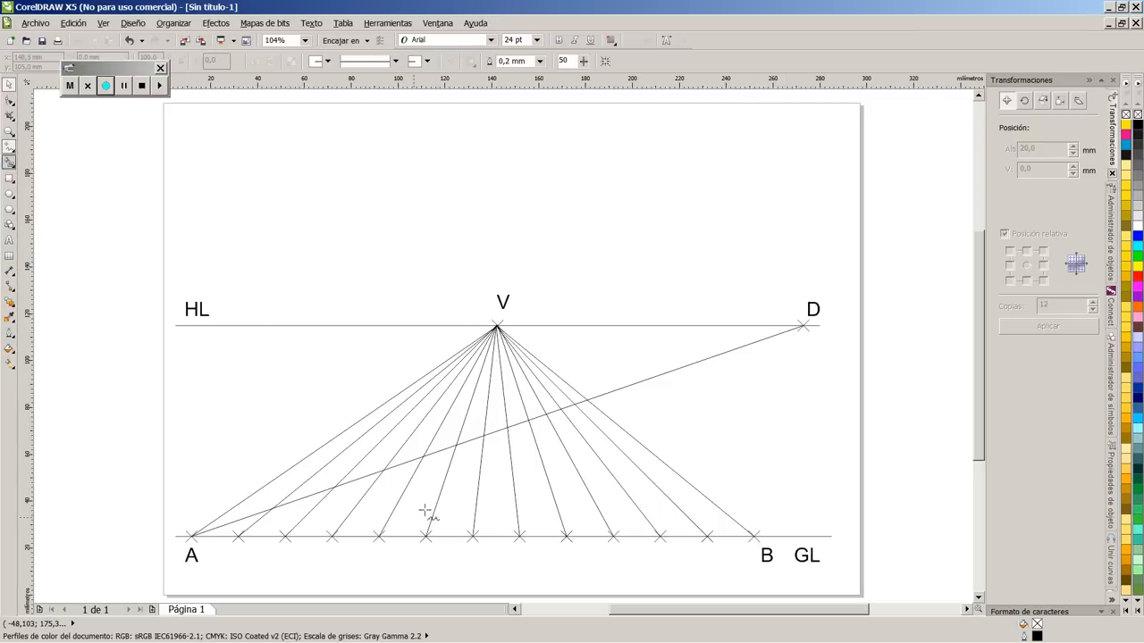
pyautogui.moveTo(277, 516)
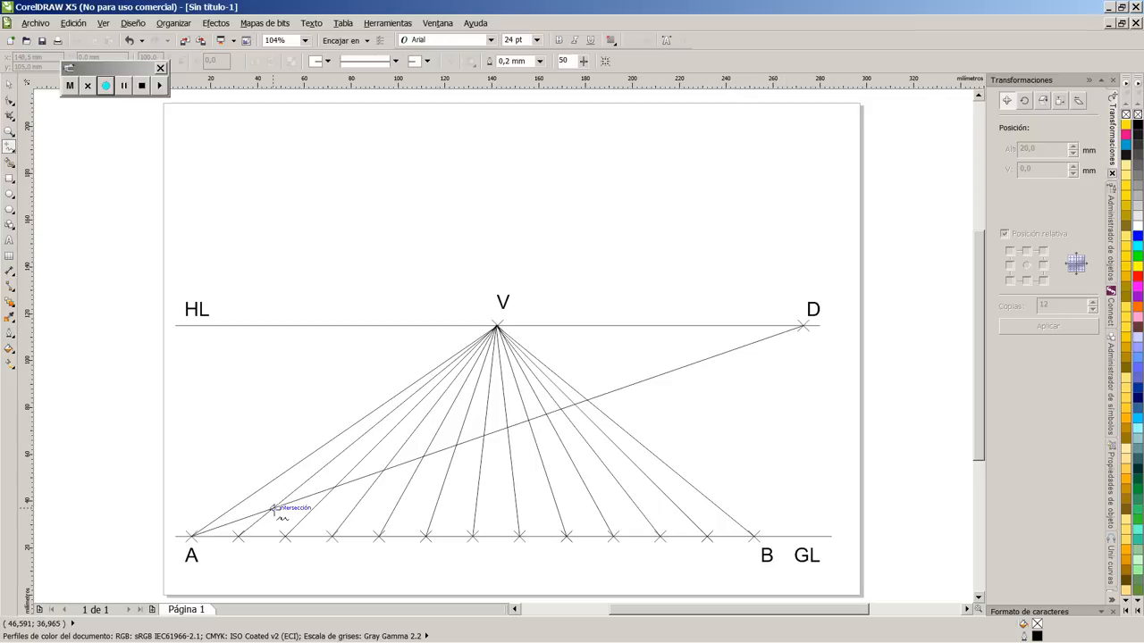
# Draw horizontal lines through the first diagonal crossings with the converging lines.
pyautogui.moveTo(277, 509); pyautogui.dragTo(723, 512)
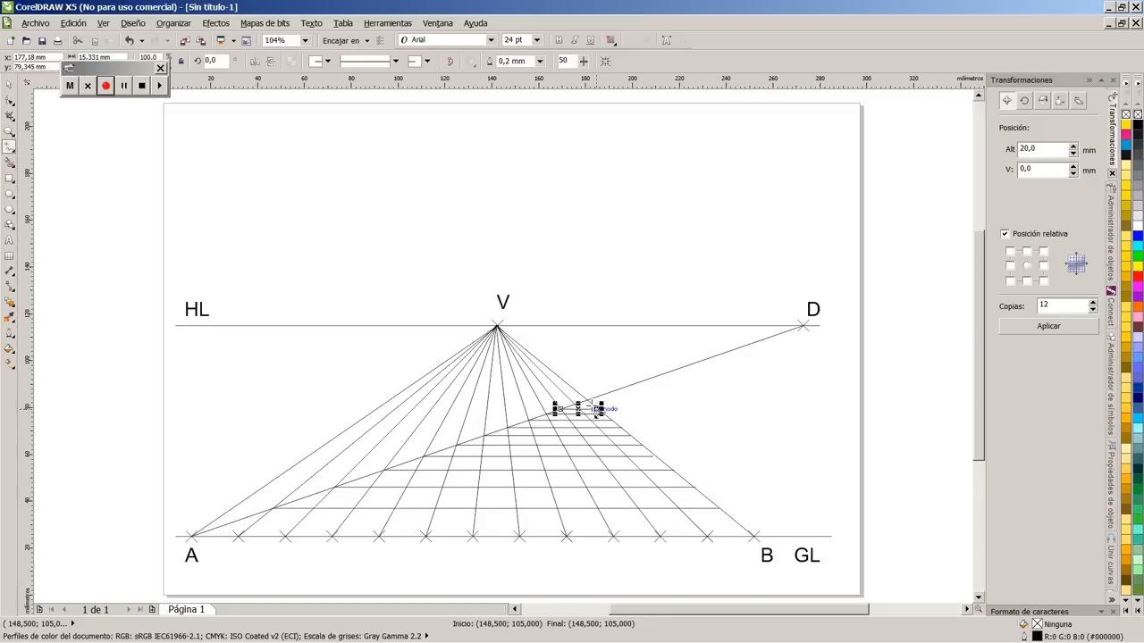
pyautogui.moveTo(576, 410); pyautogui.dragTo(594, 402)
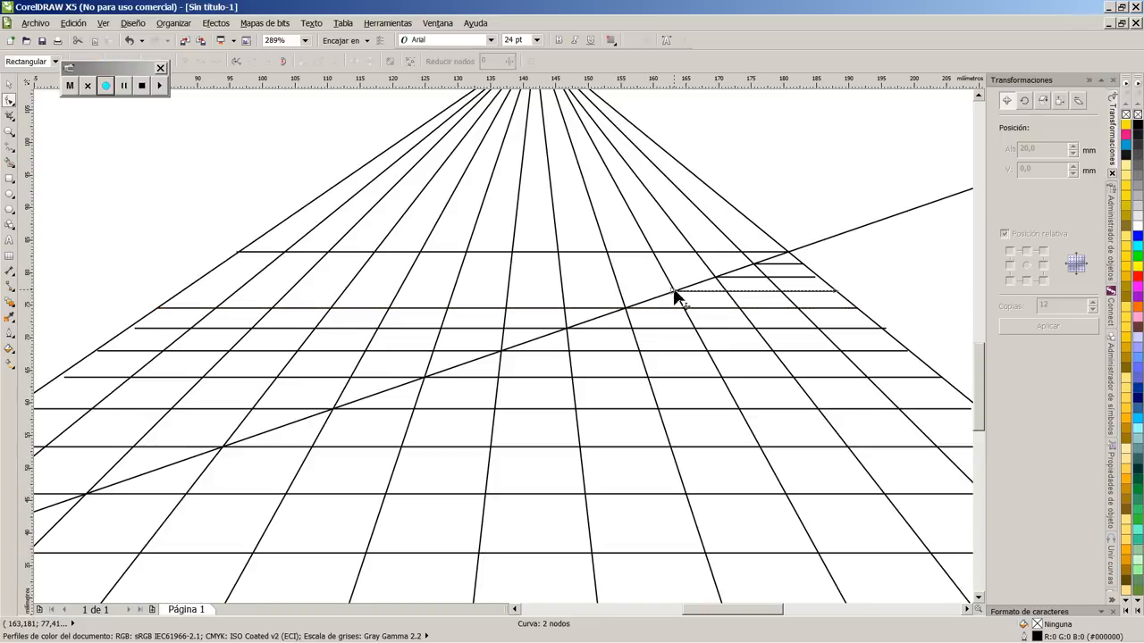
# Drag two upper floor lines' end nodes onto the outer converging lines, then pick the next line.
pyautogui.moveTo(675, 297); pyautogui.dragTo(183, 294)
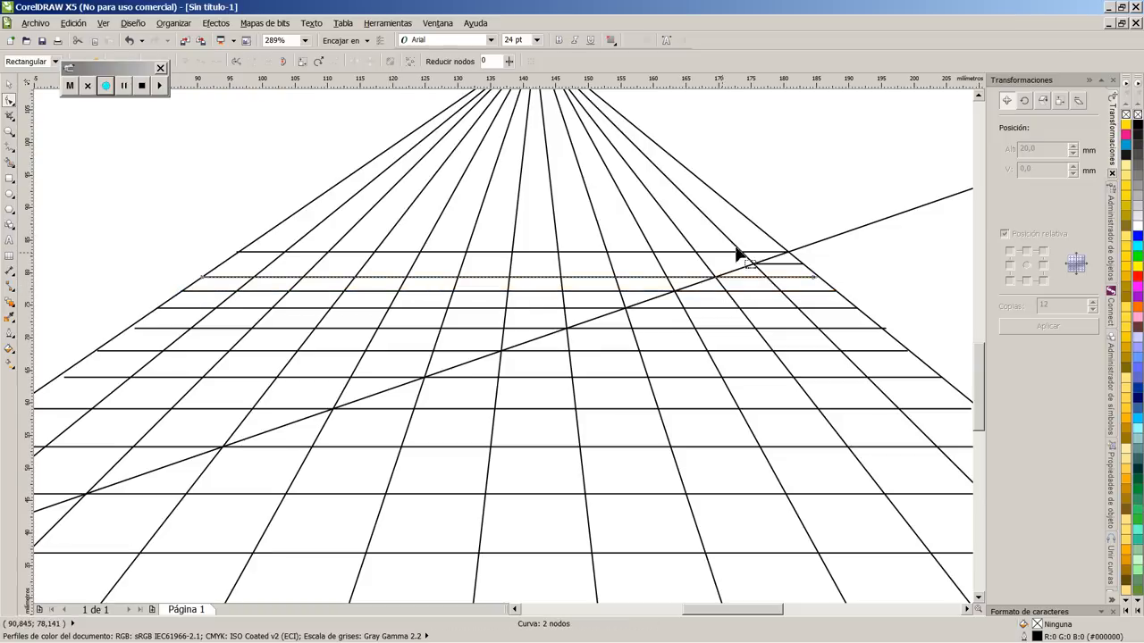
pyautogui.moveTo(742, 259); pyautogui.dragTo(266, 274)
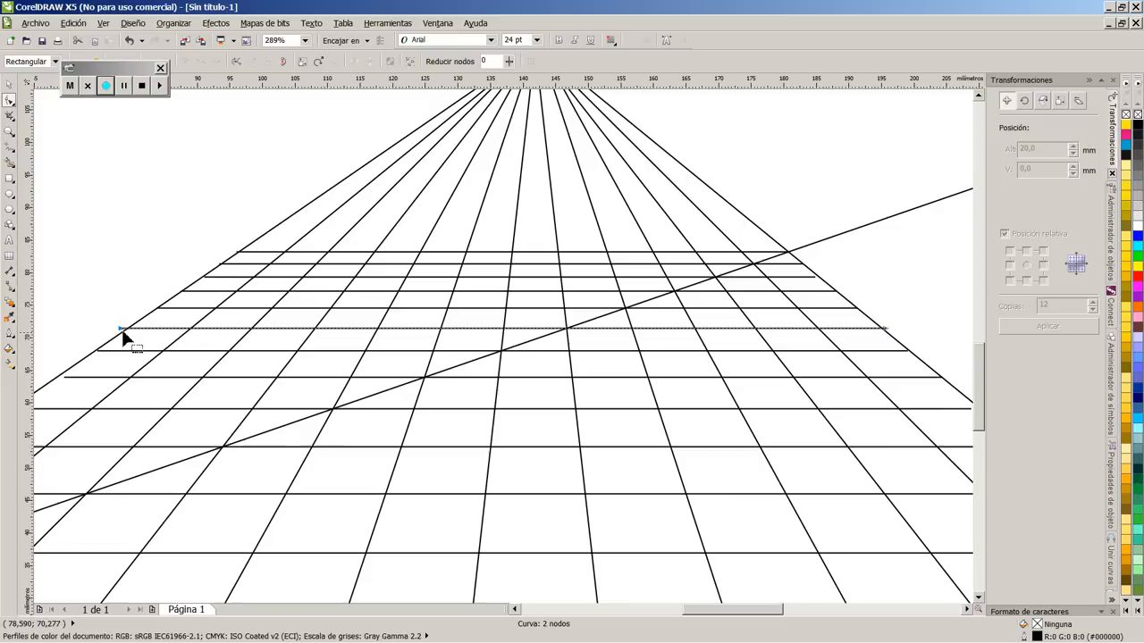
pyautogui.moveTo(105, 358)
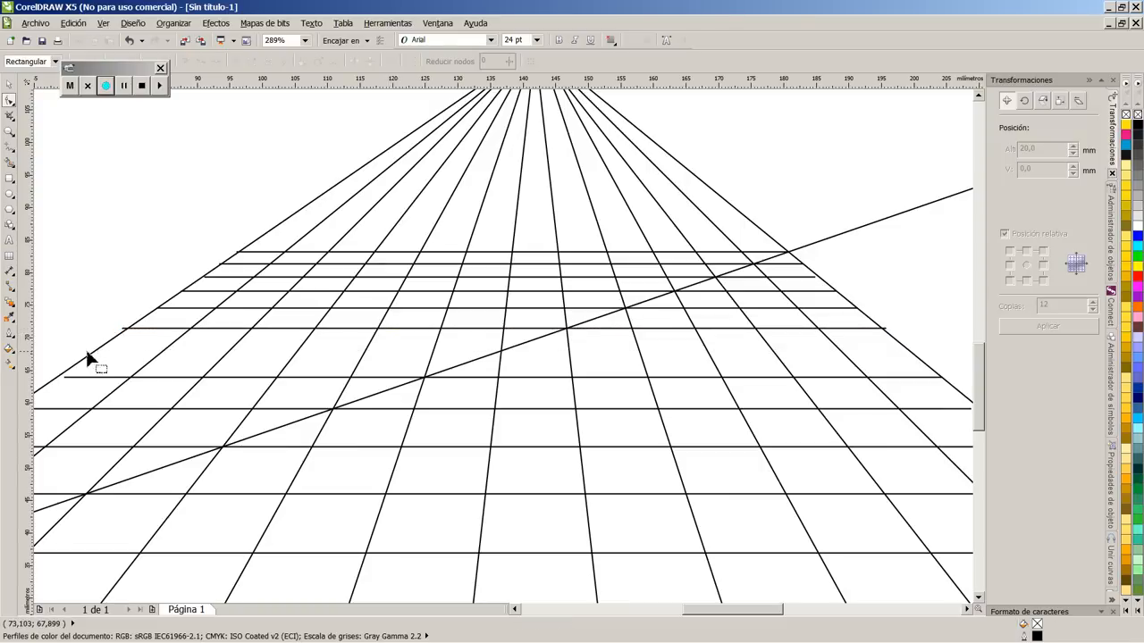
pyautogui.click(101, 350)
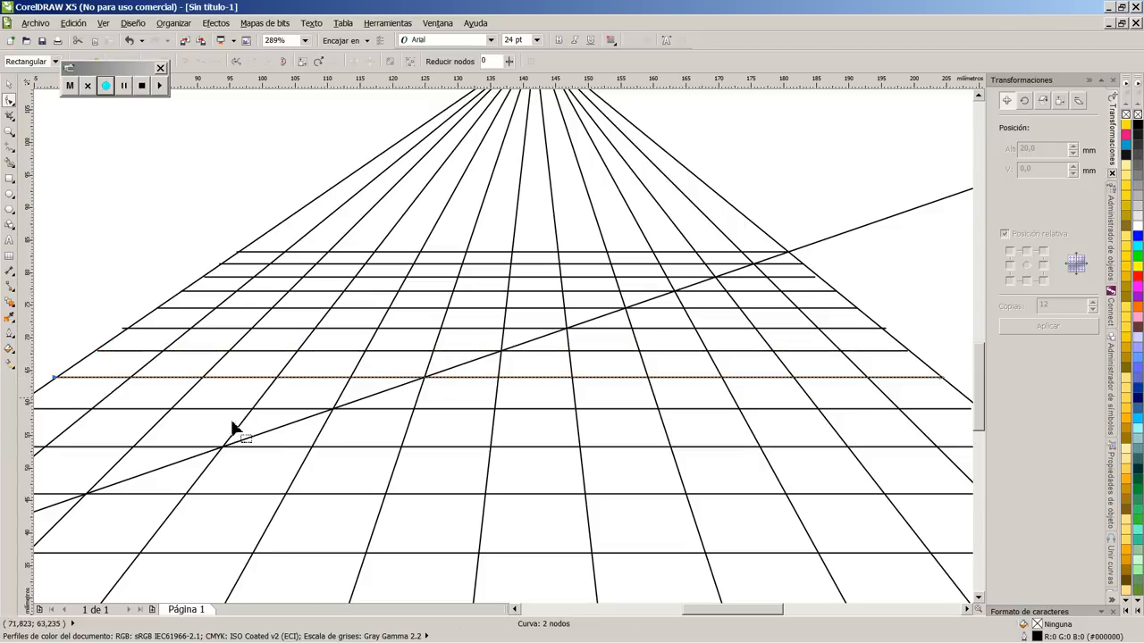
pyautogui.moveTo(294, 377)
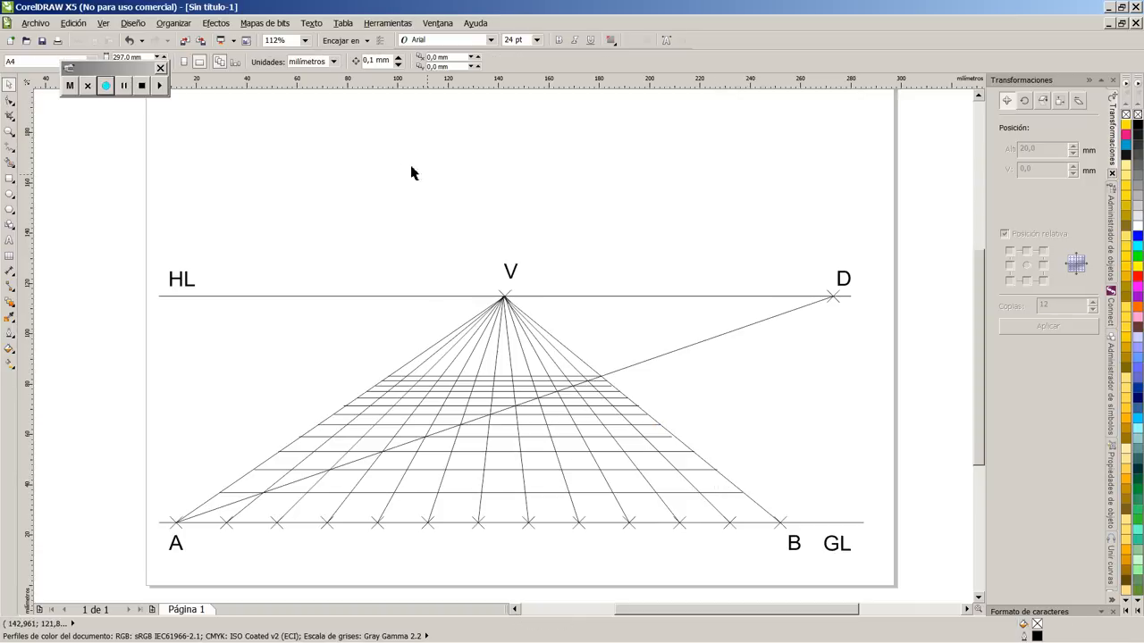
pyautogui.moveTo(536, 427)
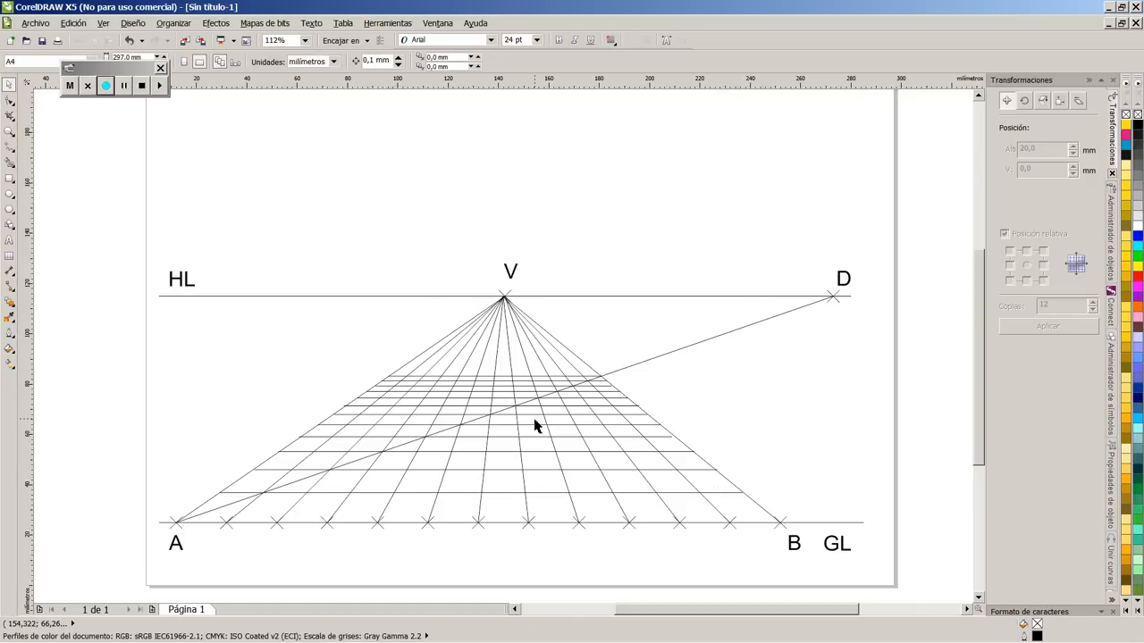
pyautogui.moveTo(514, 432)
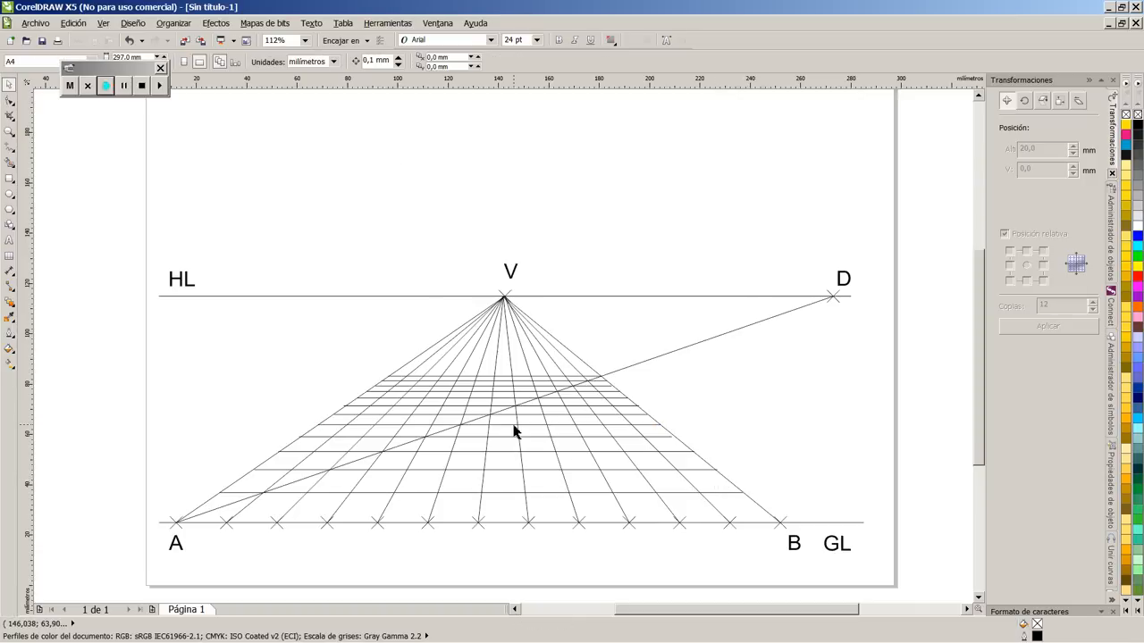